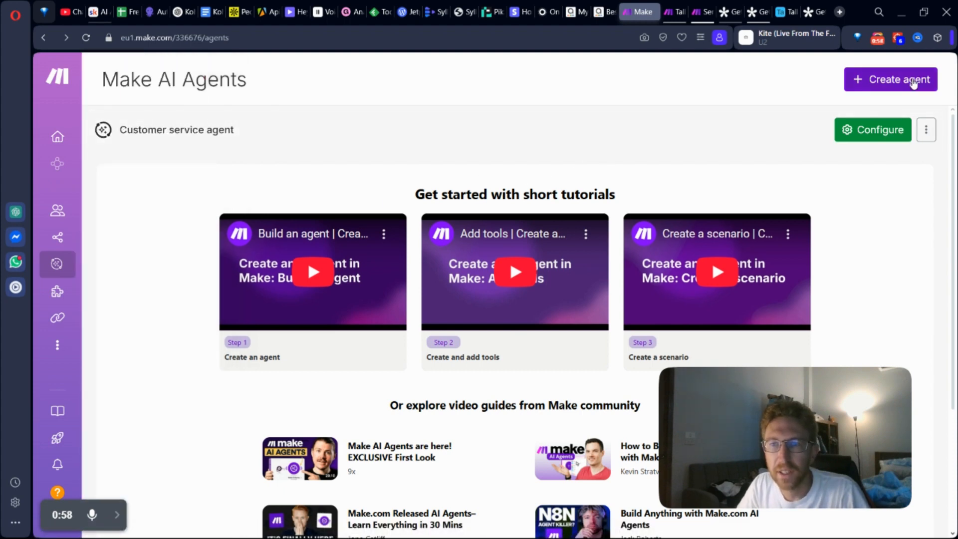
Start a new AI agent, look at the connection options, and keep My Anthropic Claude connection.
{"action": "left_click", "coordinate": [889, 79]}
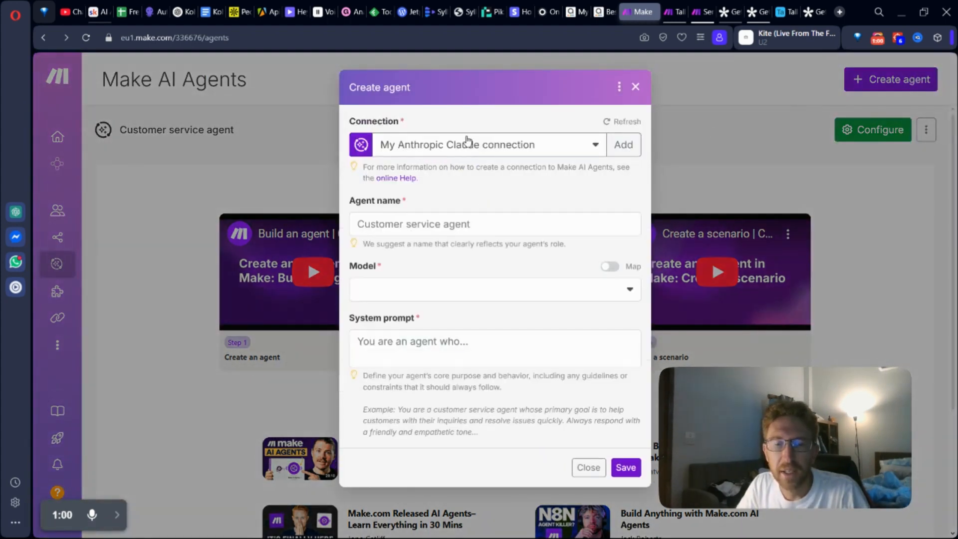
{"action": "left_click", "coordinate": [489, 145]}
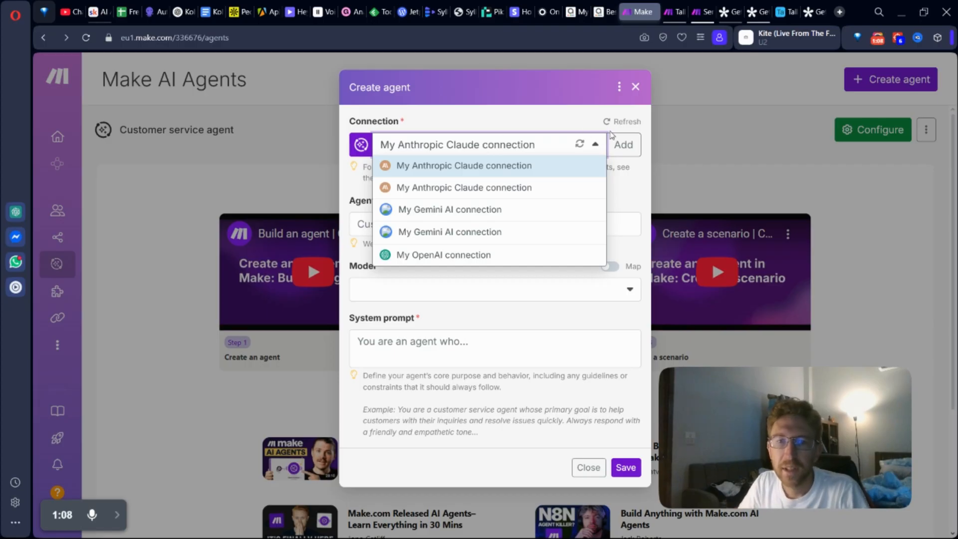
{"action": "left_click", "coordinate": [623, 144]}
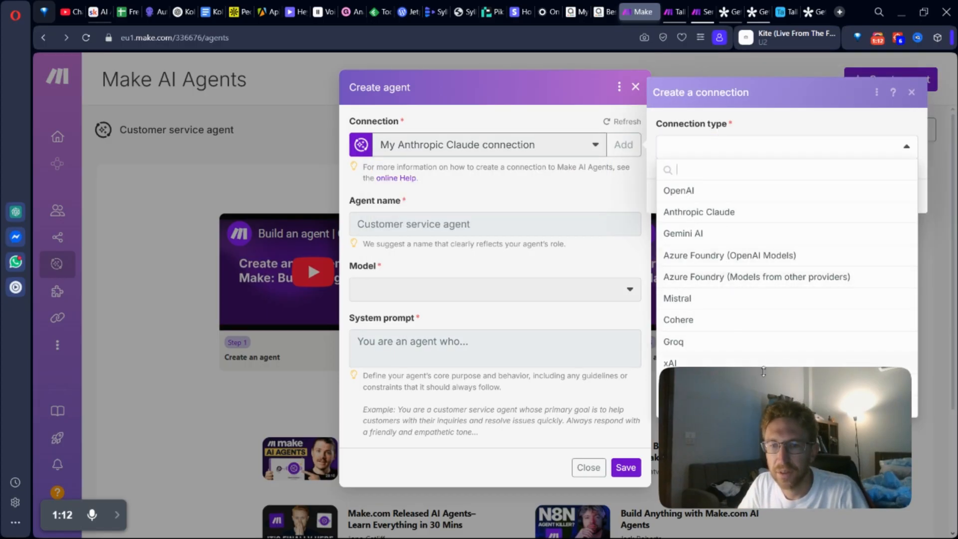
{"action": "left_click", "coordinate": [785, 147]}
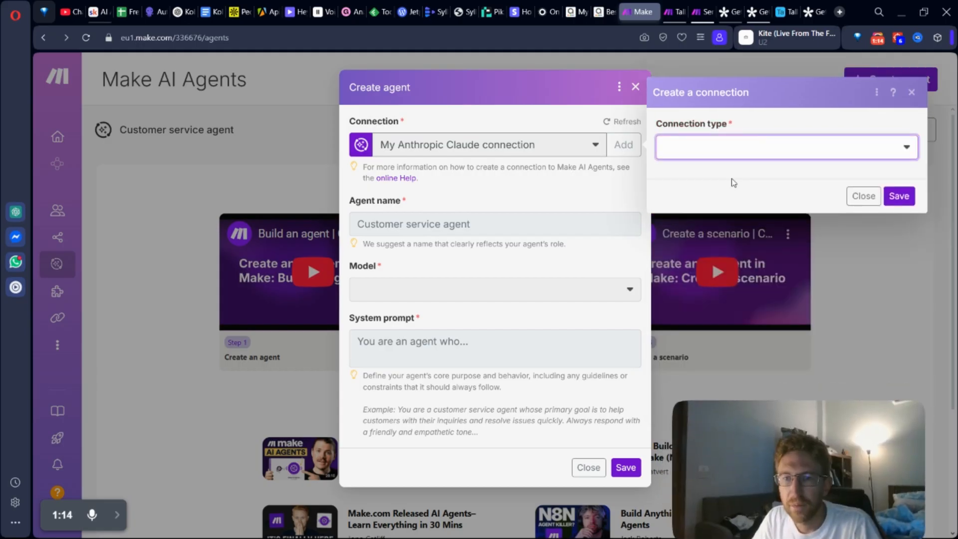
{"action": "left_click", "coordinate": [785, 146]}
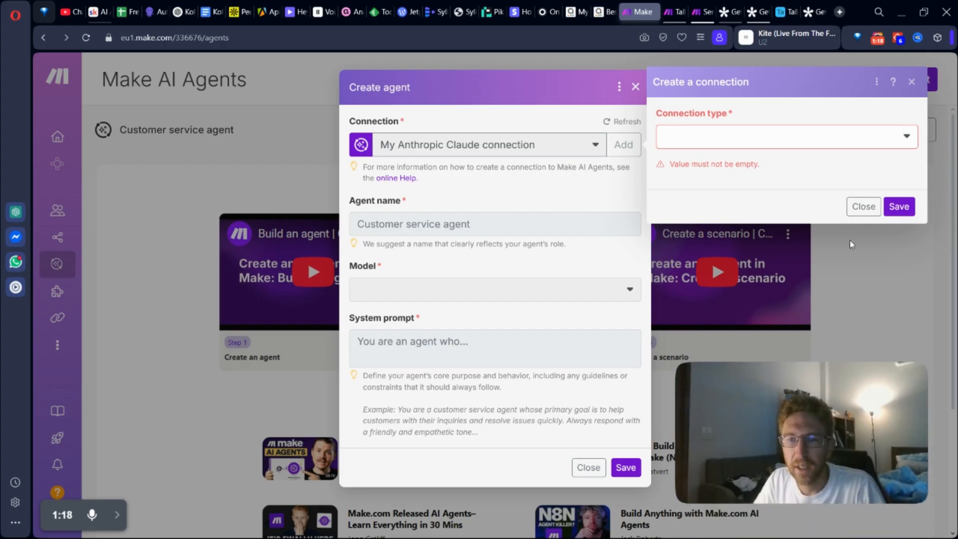
{"action": "left_click", "coordinate": [494, 224]}
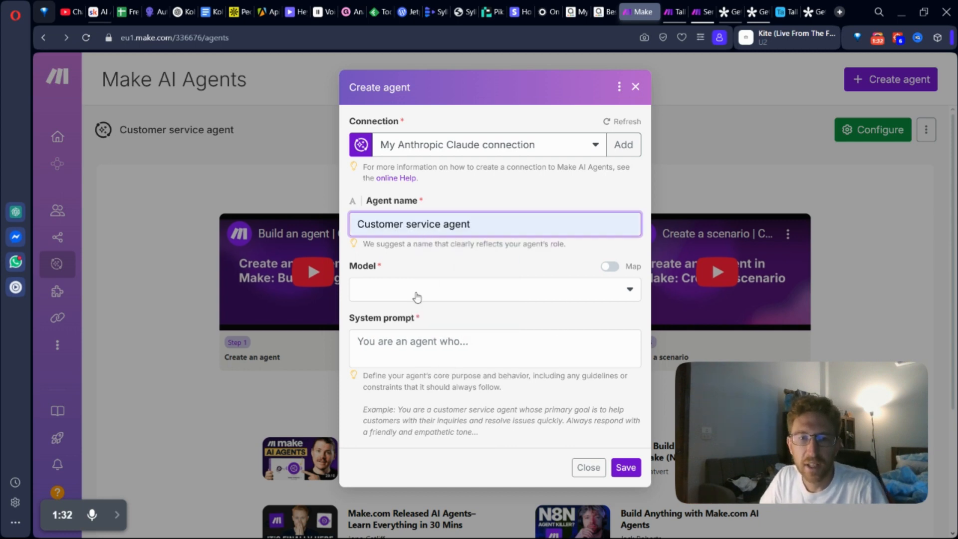
Choose claude-3-7-sonnet-latest, write the professional AI assistant system prompt, and save the agent.
{"action": "left_click", "coordinate": [495, 288]}
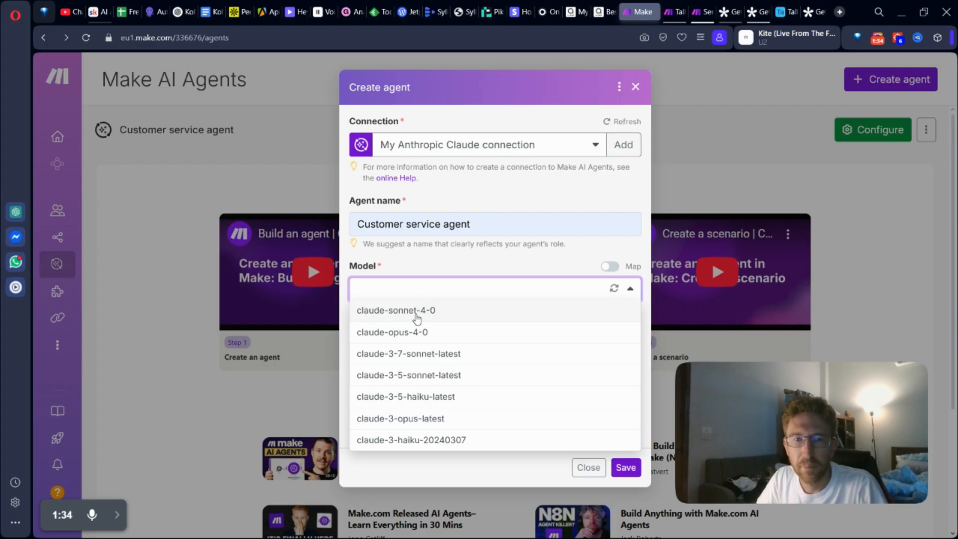
{"action": "mouse_move", "coordinate": [412, 337]}
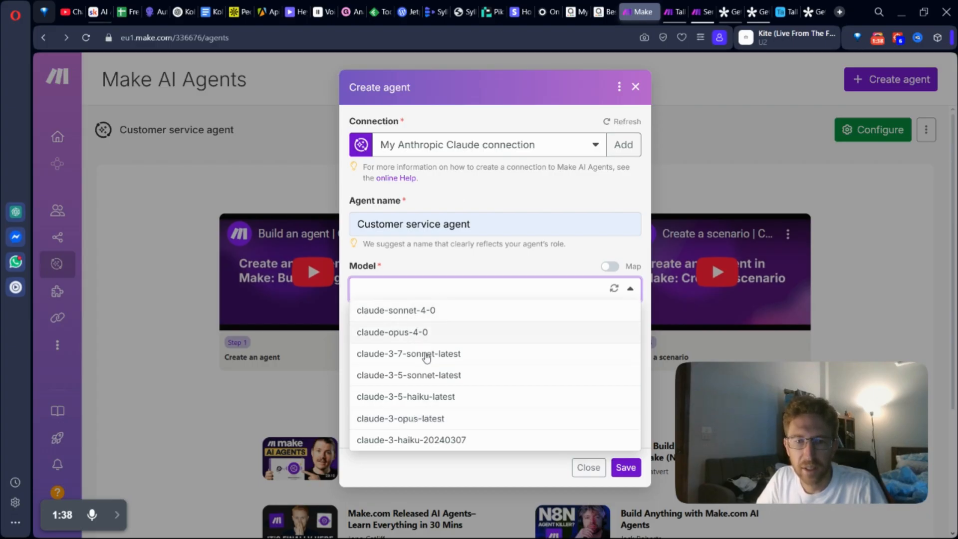
{"action": "left_click", "coordinate": [408, 353]}
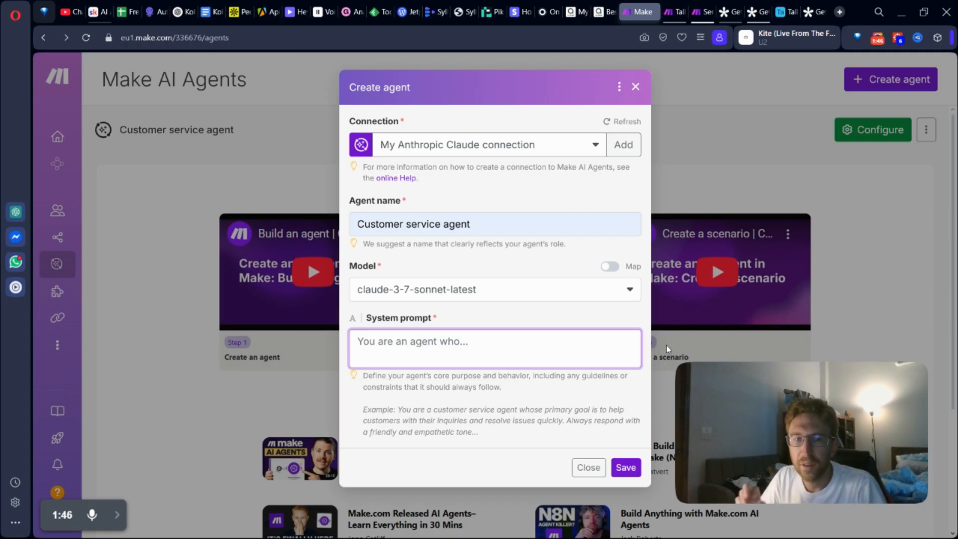
{"action": "type", "text": "you are a professional ai assis"}
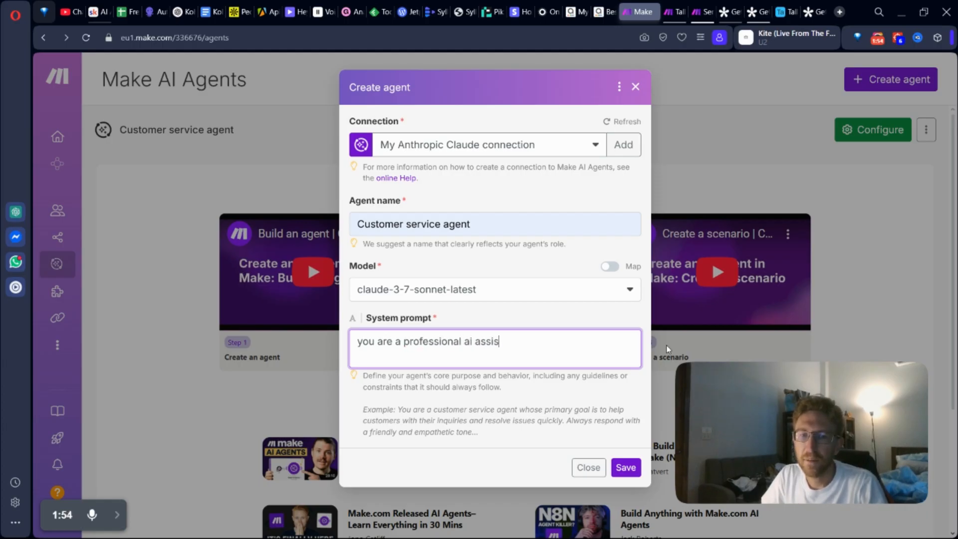
{"action": "type", "text": "tant"}
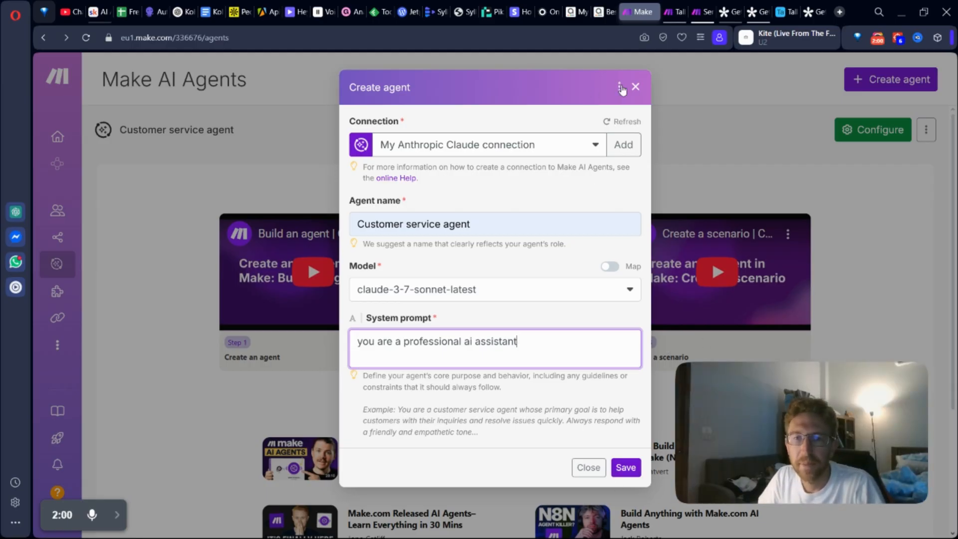
{"action": "left_click", "coordinate": [635, 87]}
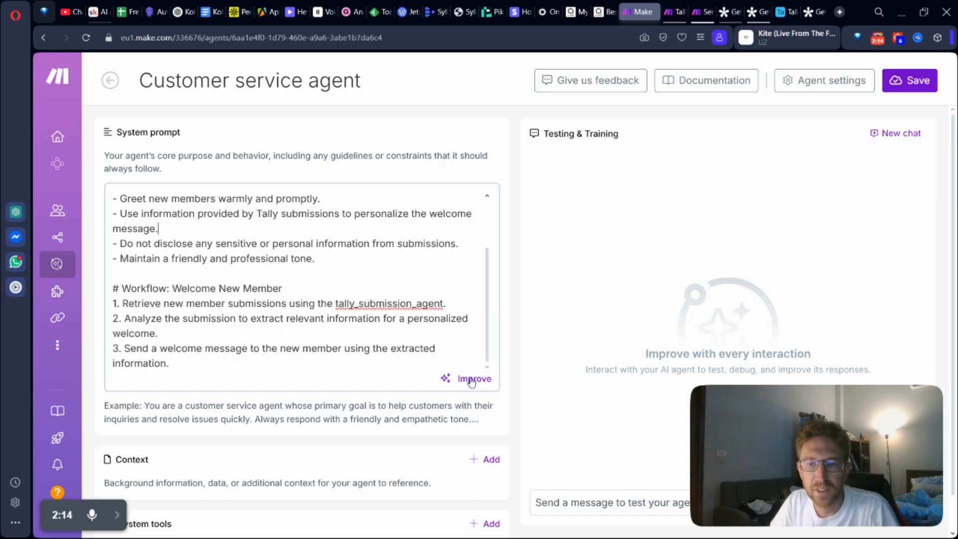
Review the welcome-new-members system prompt and start adding a scenario under System tools.
{"action": "left_click", "coordinate": [474, 378]}
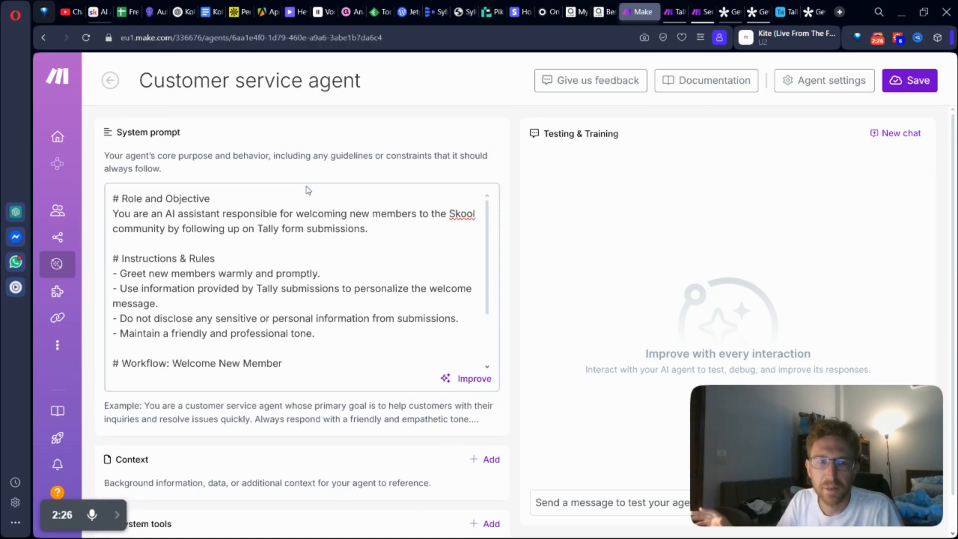
{"action": "left_click_drag", "start_coordinate": [118, 198], "coordinate": [369, 227]}
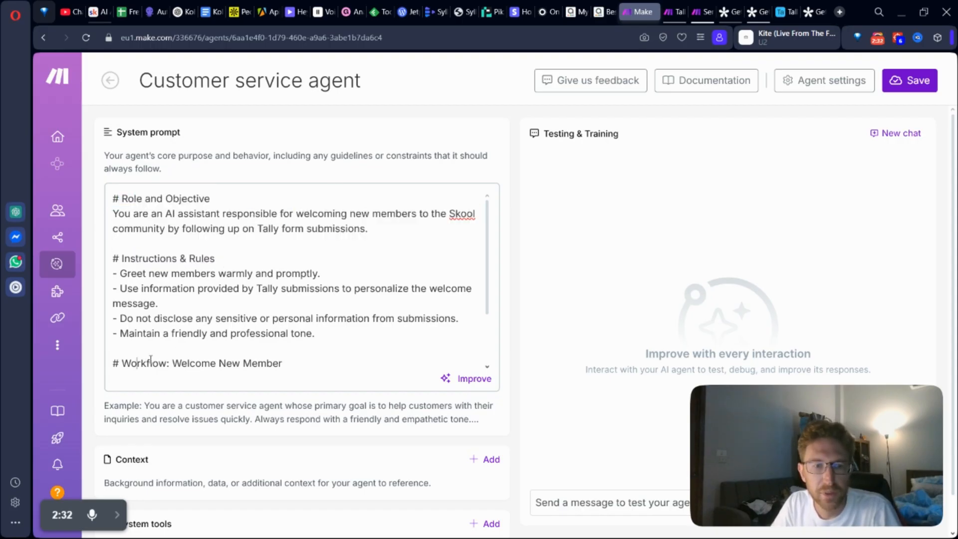
{"action": "scroll", "scroll_direction": "down", "scroll_amount": 3}
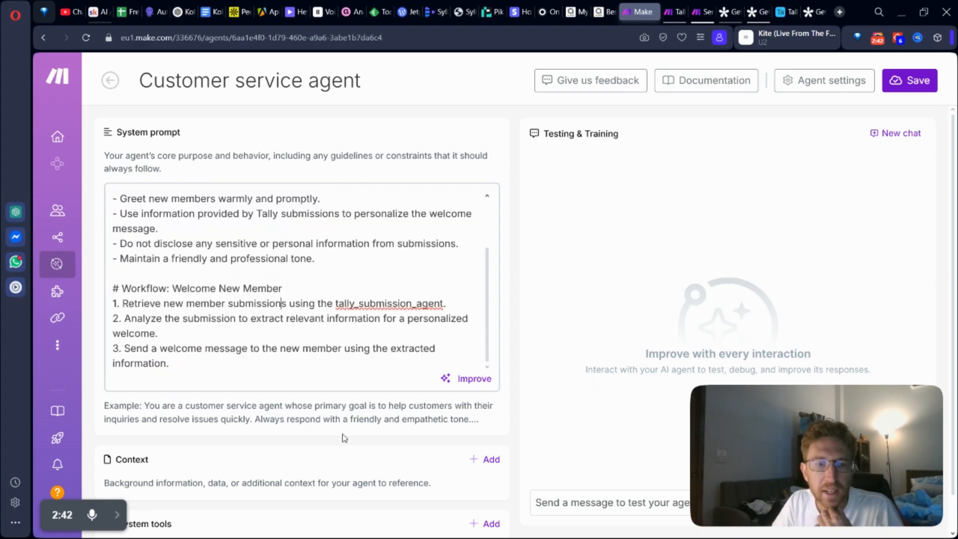
{"action": "scroll", "scroll_direction": "down", "scroll_amount": 3}
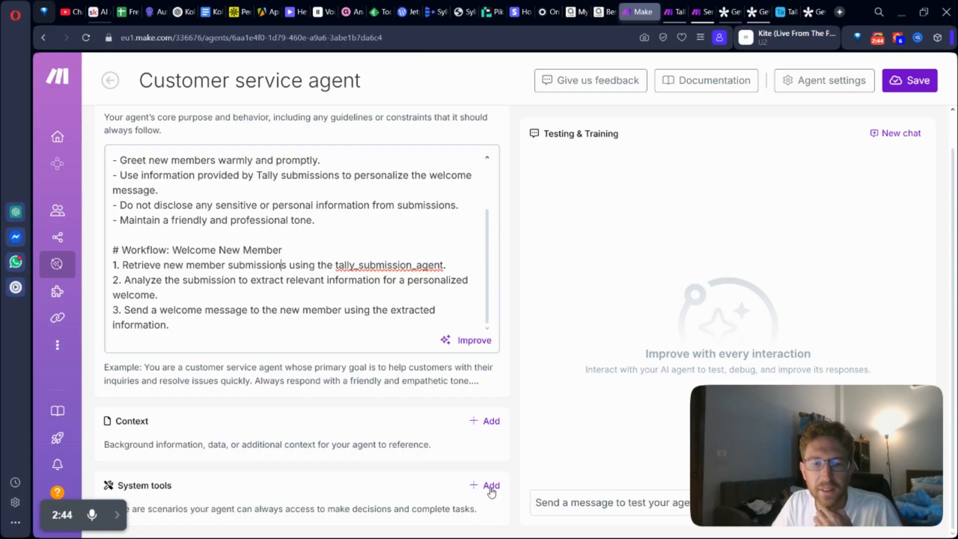
{"action": "left_click", "coordinate": [491, 485]}
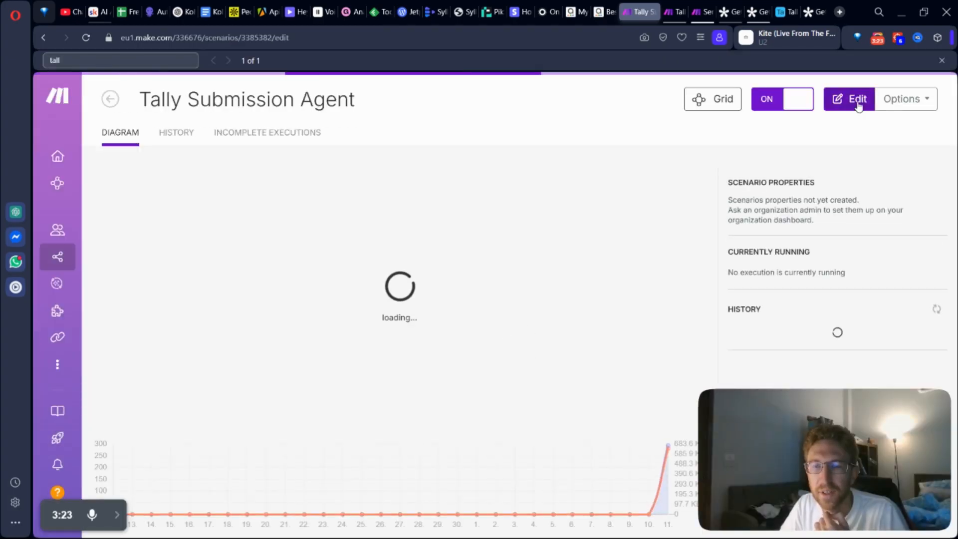
Switch the Tally Submission Agent scenario's schedule from Immediately to On demand and save.
{"action": "left_click", "coordinate": [849, 99]}
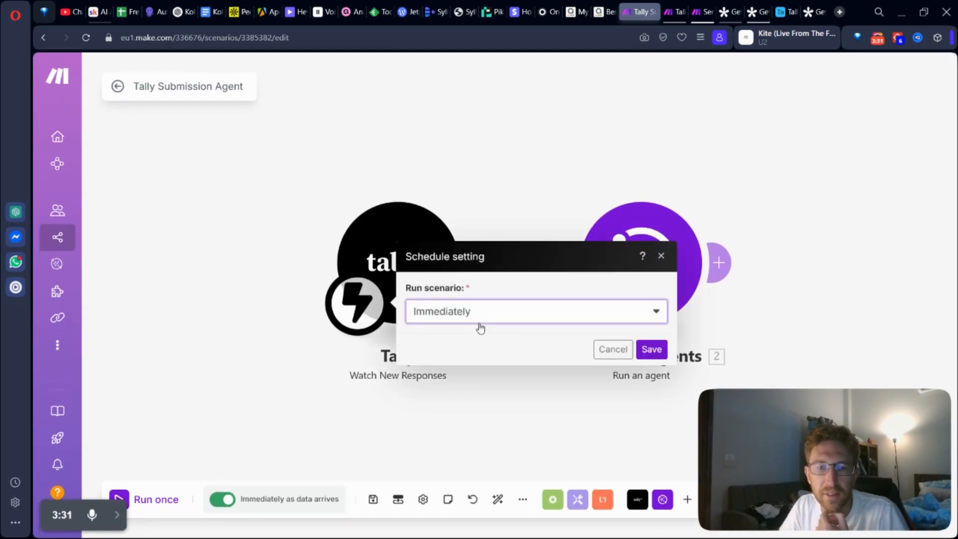
{"action": "left_click", "coordinate": [536, 311]}
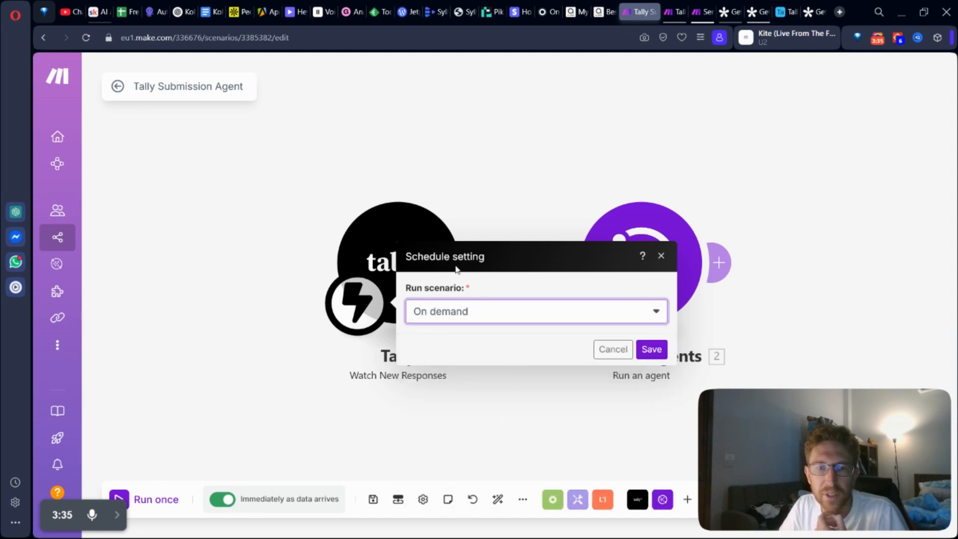
{"action": "left_click", "coordinate": [650, 349]}
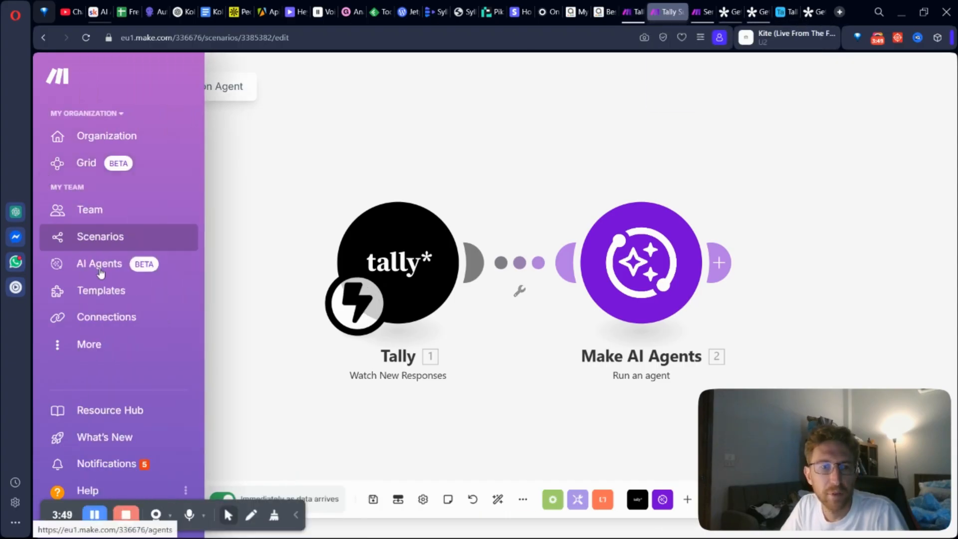
From the Customer service agent's configuration, attach Tally Submission Agent as a system tool.
{"action": "left_click", "coordinate": [99, 263]}
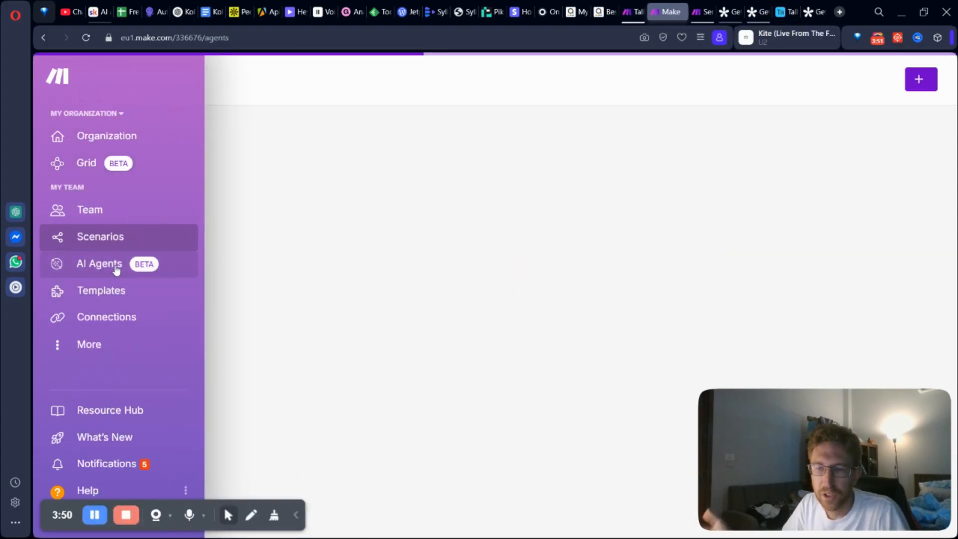
{"action": "left_click", "coordinate": [99, 263]}
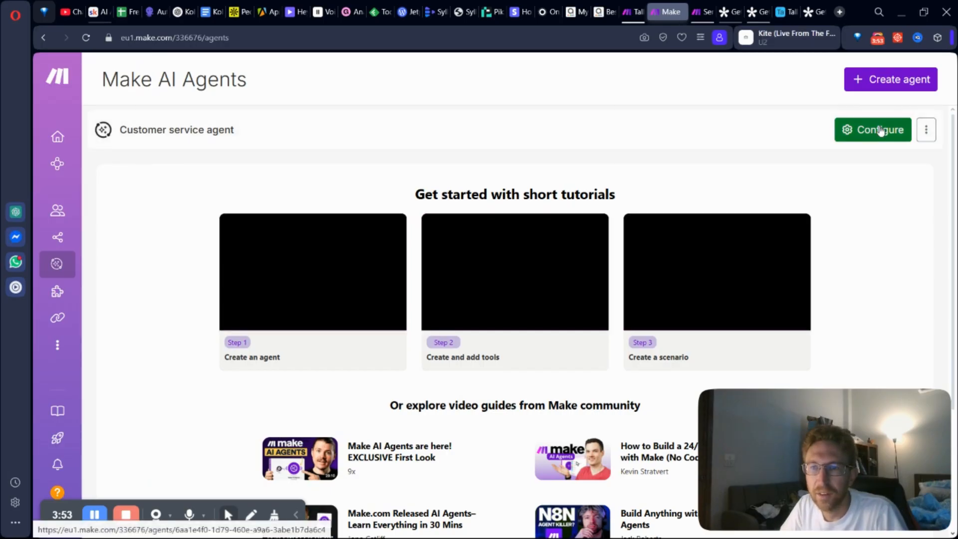
{"action": "left_click", "coordinate": [873, 129]}
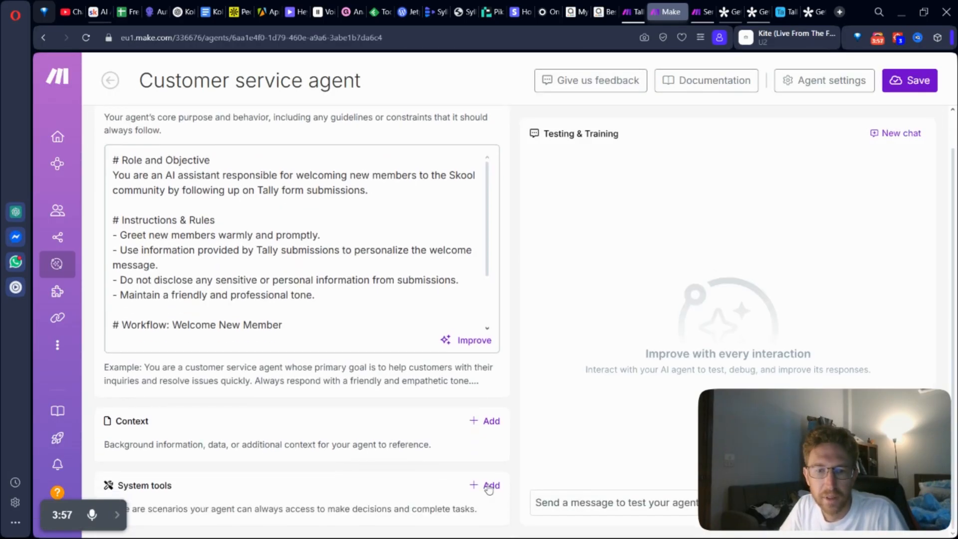
{"action": "left_click", "coordinate": [491, 485]}
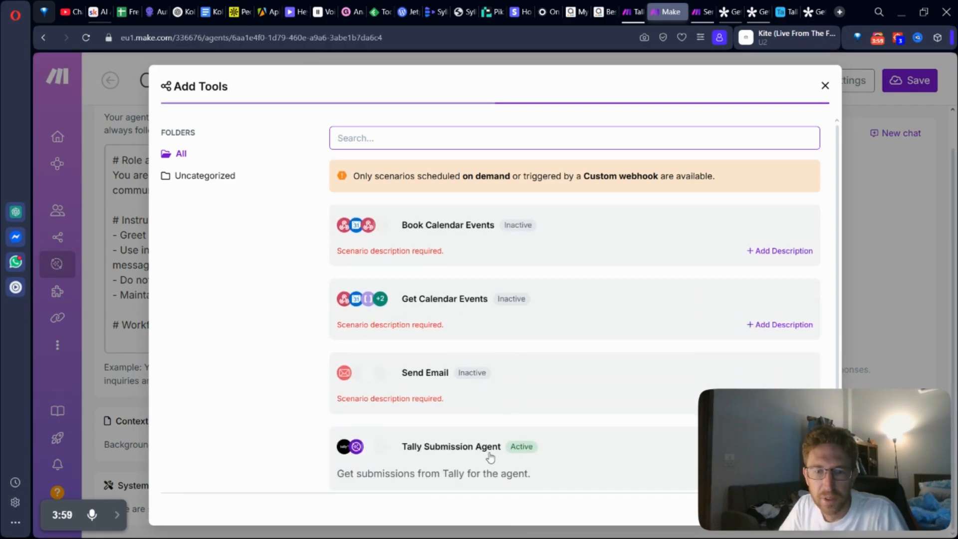
{"action": "mouse_move", "coordinate": [466, 470]}
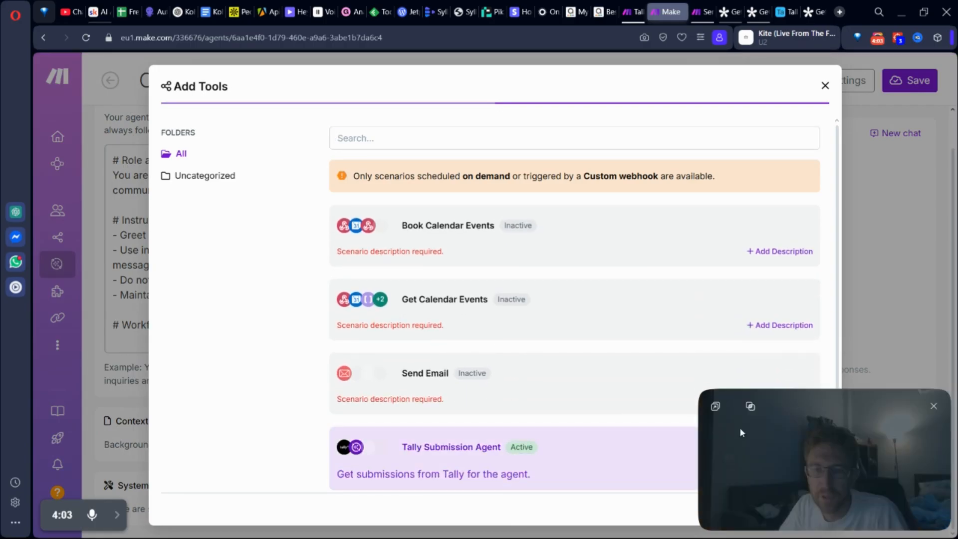
{"action": "left_click", "coordinate": [825, 85]}
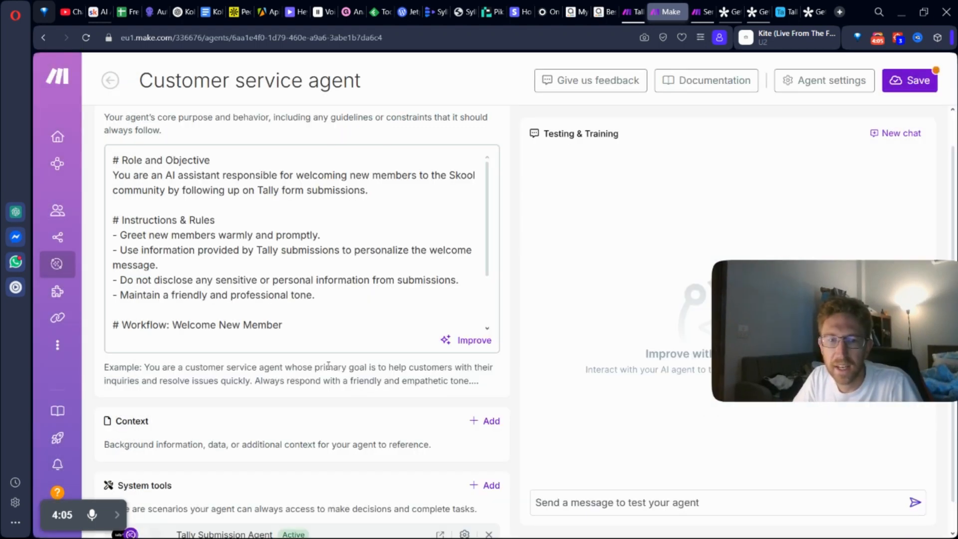
{"action": "left_click", "coordinate": [491, 485]}
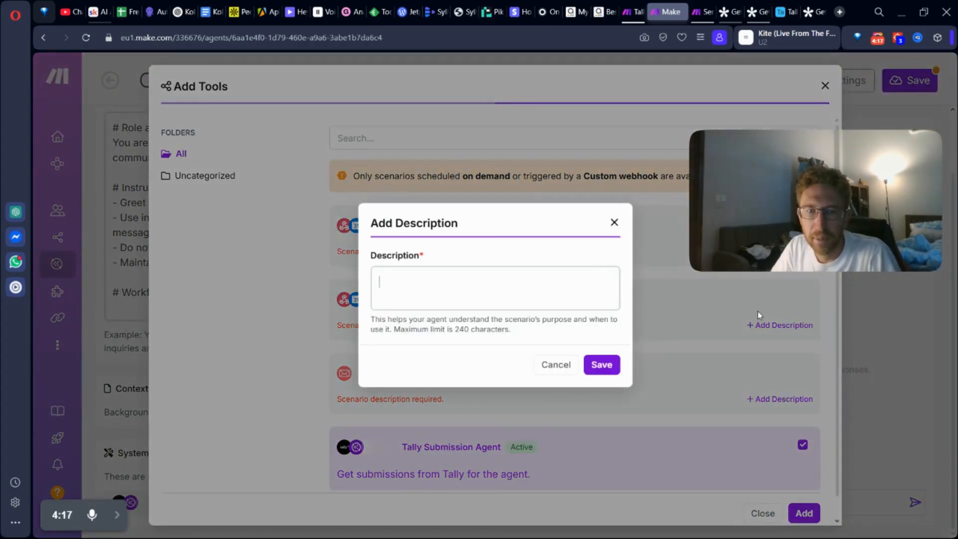
Describe Send Email as sending emails to new Tally submissions and add it as a tool.
{"action": "type", "text": "sends an email to new tally submissi"}
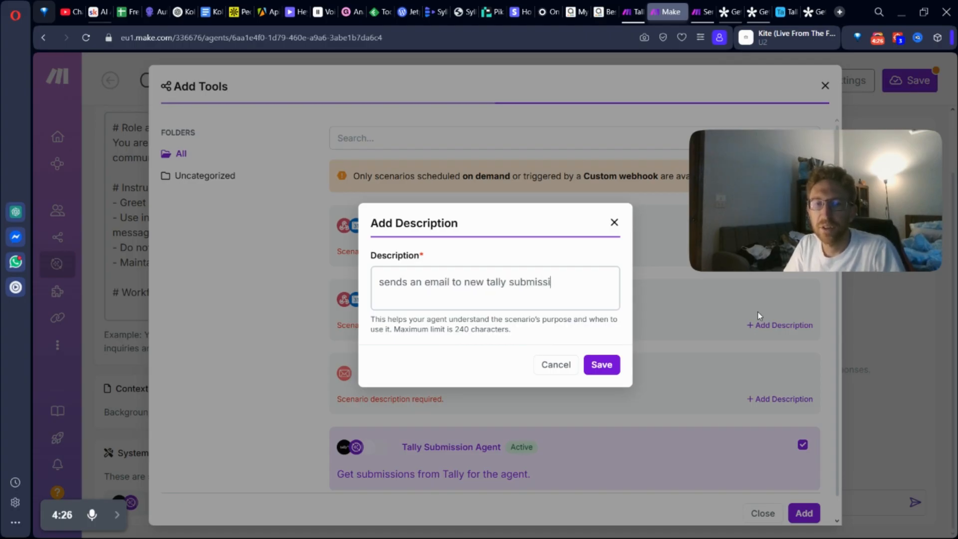
{"action": "left_click", "coordinate": [600, 365]}
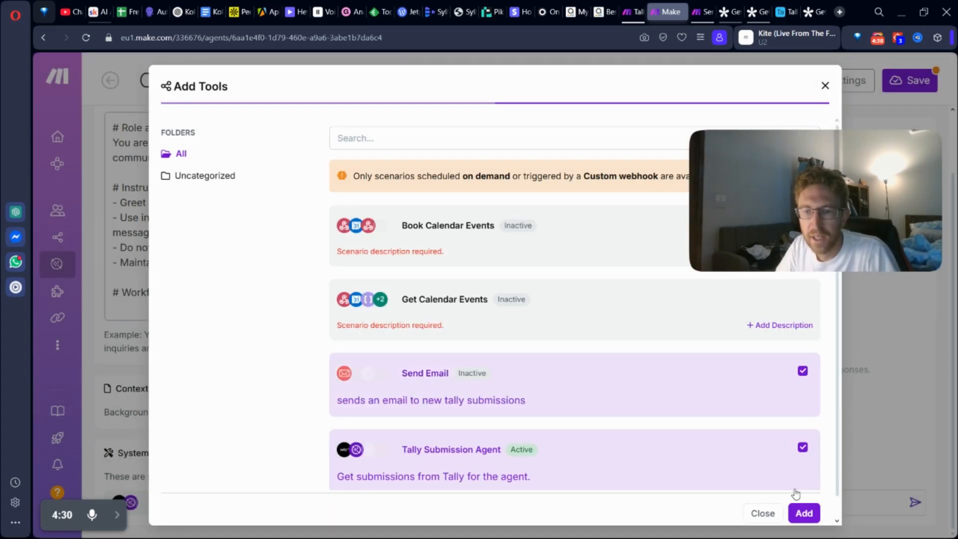
{"action": "left_click", "coordinate": [803, 512]}
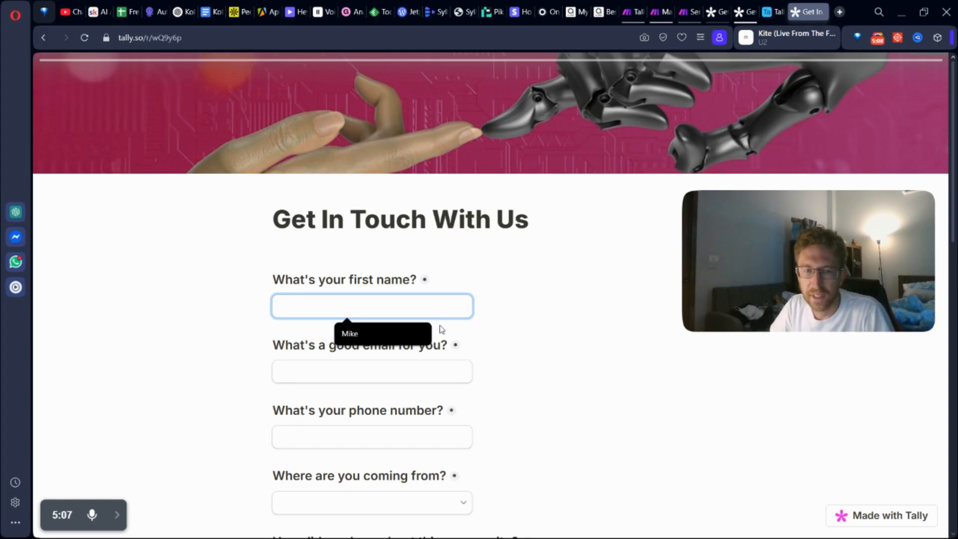
{"action": "type", "text": "Mike"}
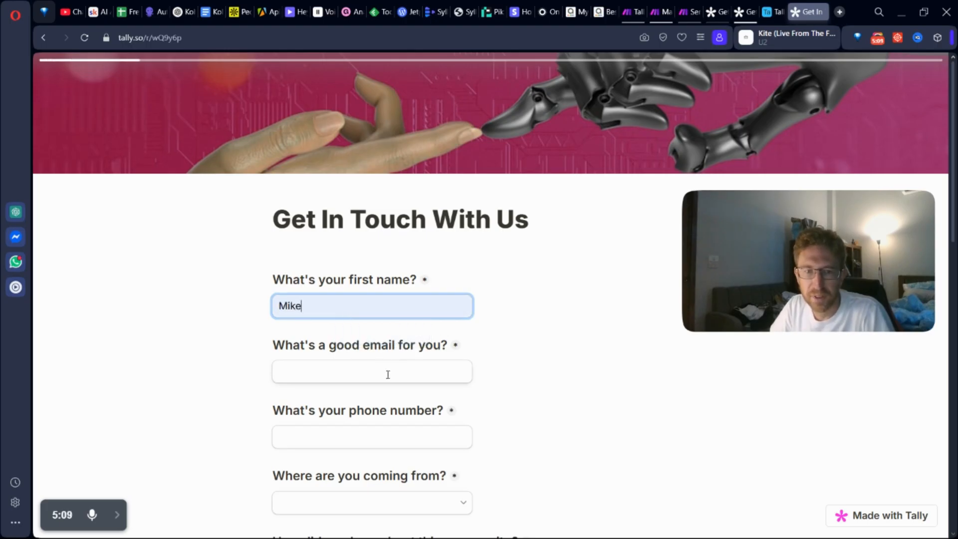
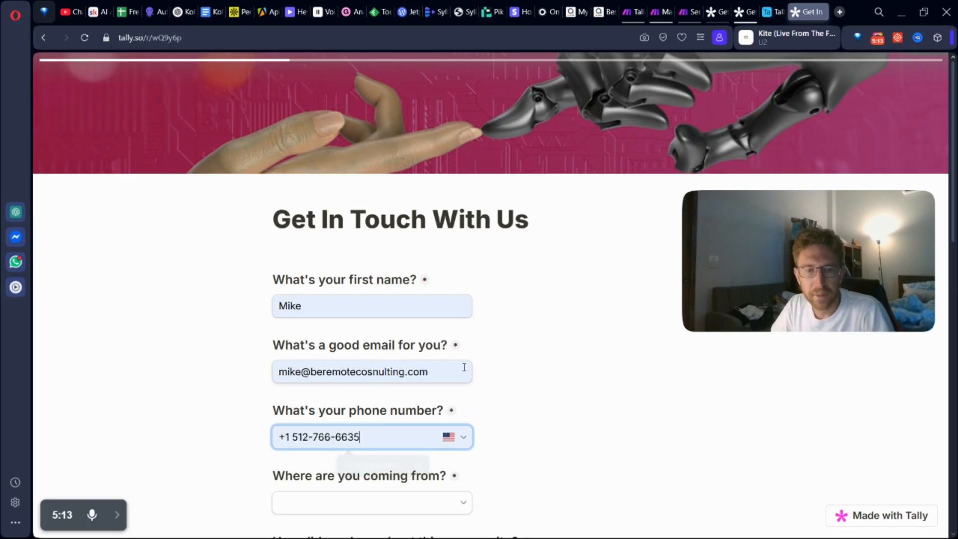
{"action": "type", "text": "th"}
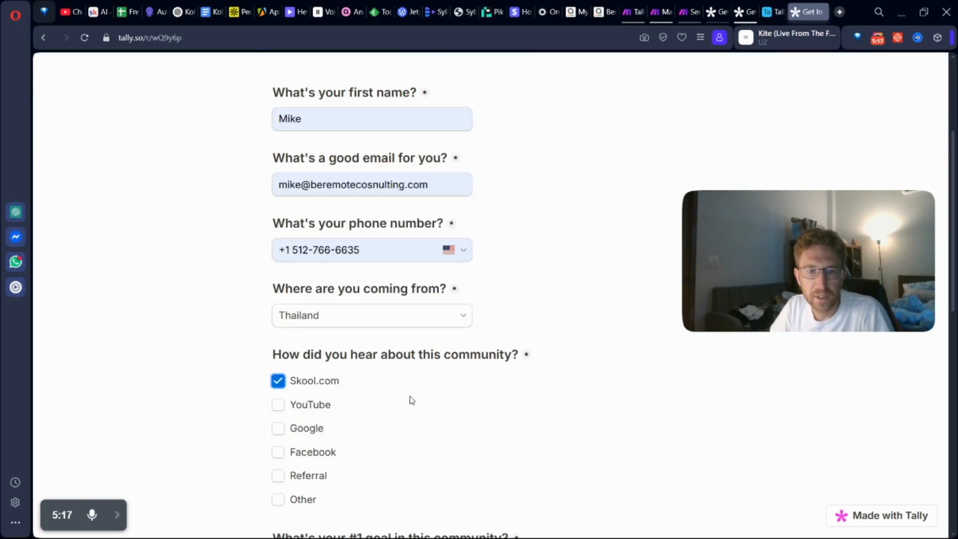
{"action": "scroll", "scroll_direction": "down", "scroll_amount": 3}
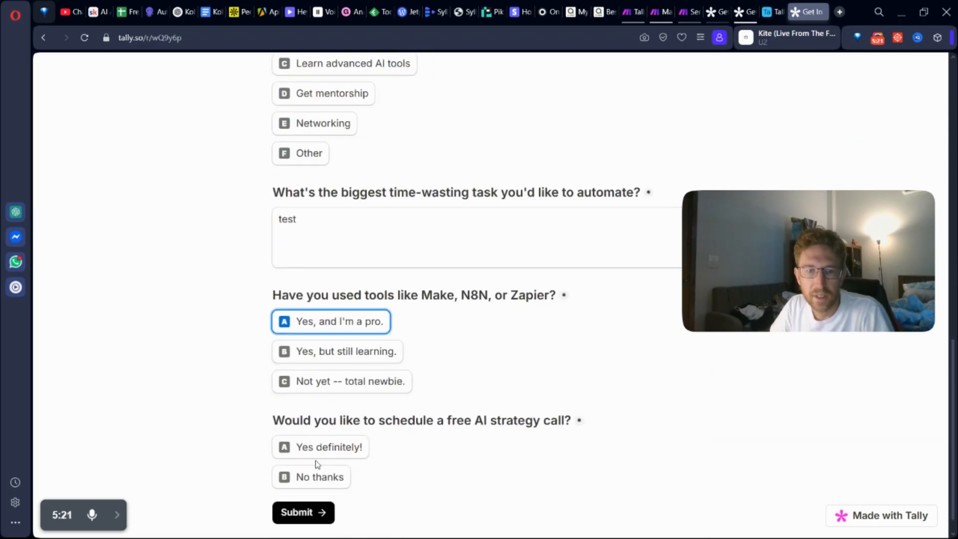
{"action": "left_click", "coordinate": [319, 447]}
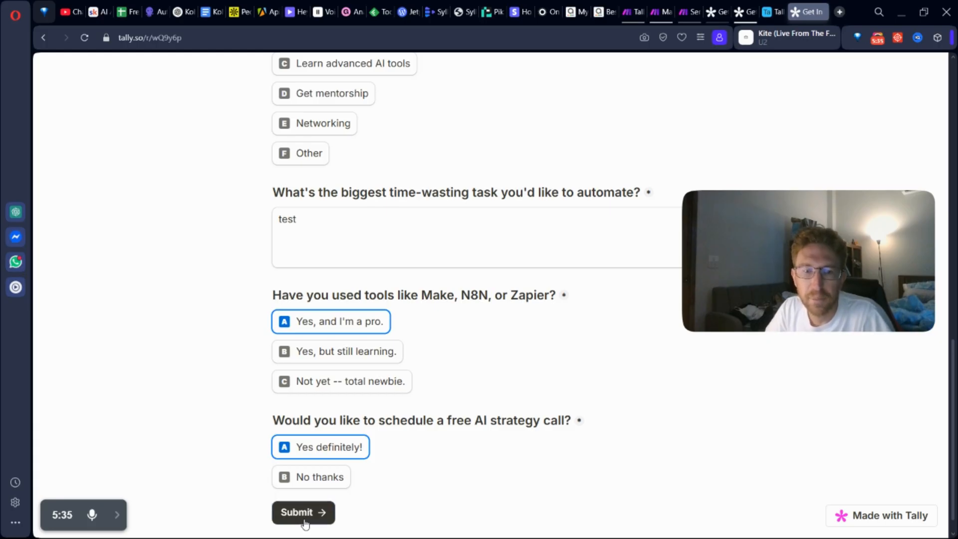
{"action": "left_click", "coordinate": [303, 511]}
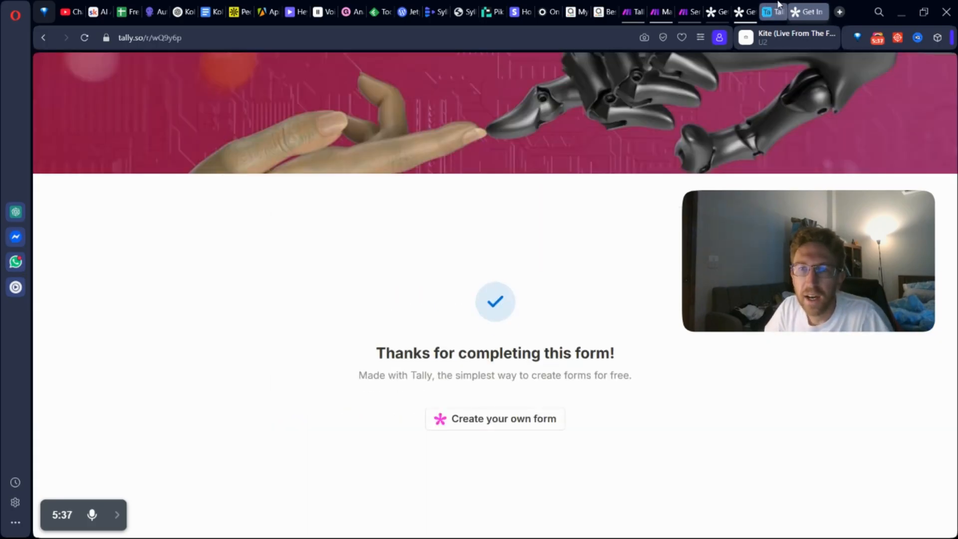
Check the new Mike record in the Tally Submissions Airtable table.
{"action": "left_click", "coordinate": [779, 12]}
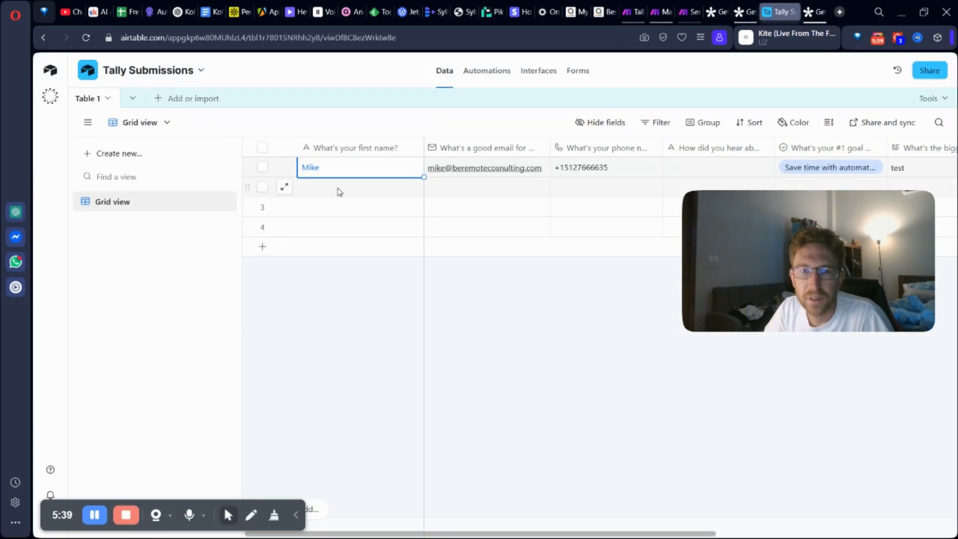
{"action": "left_click", "coordinate": [359, 187]}
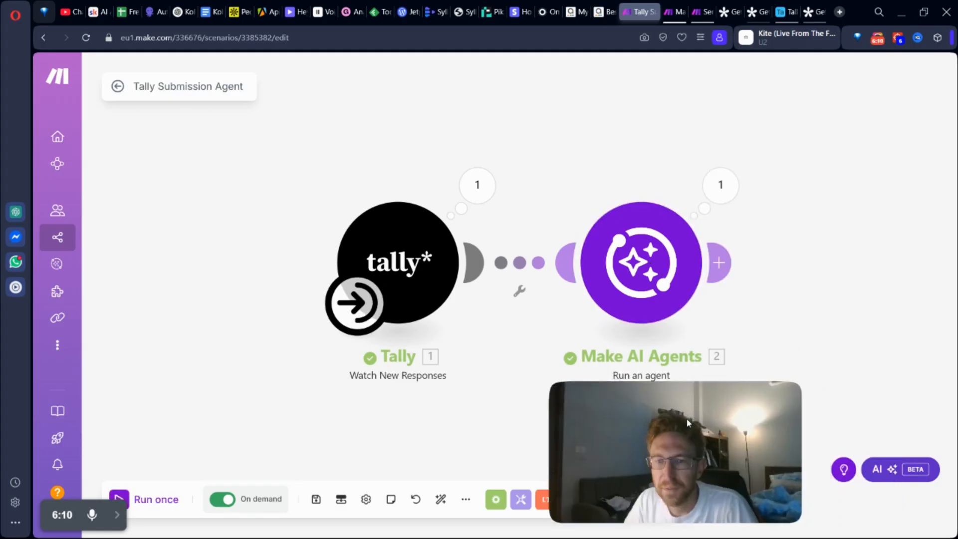
Read the Make AI Agents output showing the email-sending issue and drafted welcome email for Mike.
{"action": "left_click", "coordinate": [720, 184]}
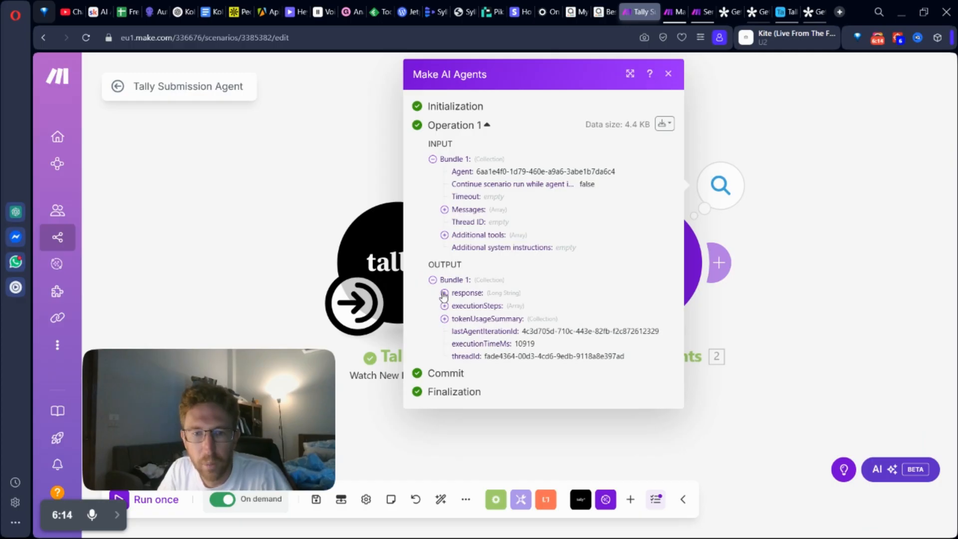
{"action": "left_click", "coordinate": [444, 292]}
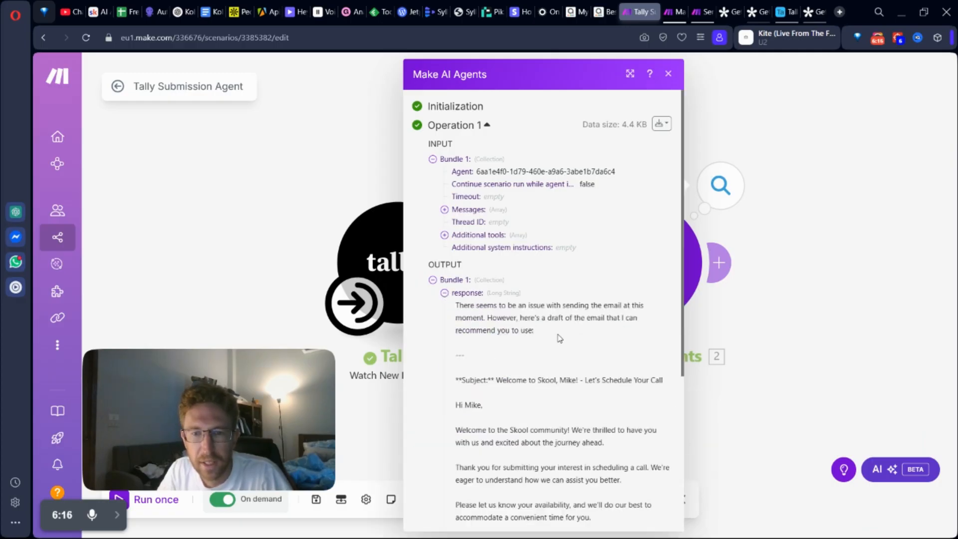
{"action": "left_click_drag", "start_coordinate": [533, 305], "coordinate": [602, 317]}
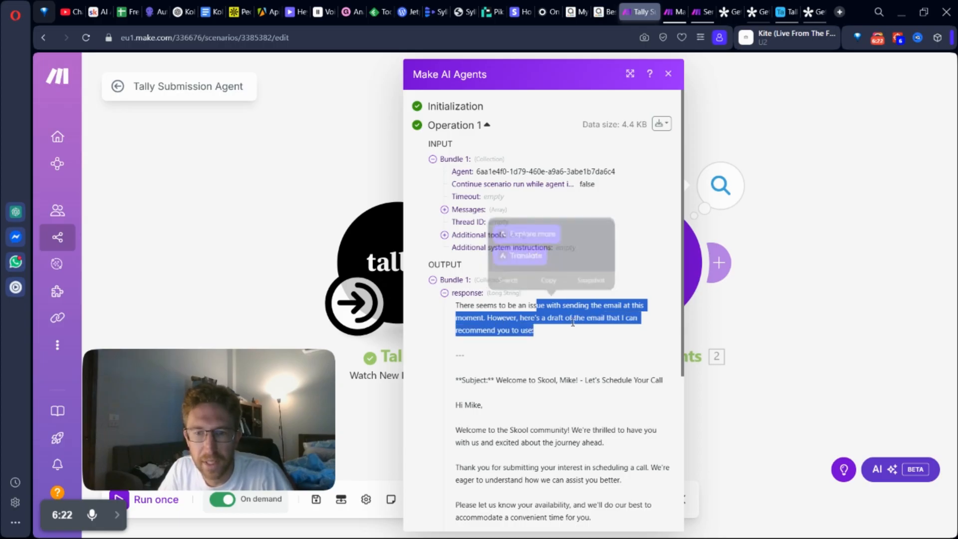
{"action": "scroll", "scroll_direction": "down", "scroll_amount": 3}
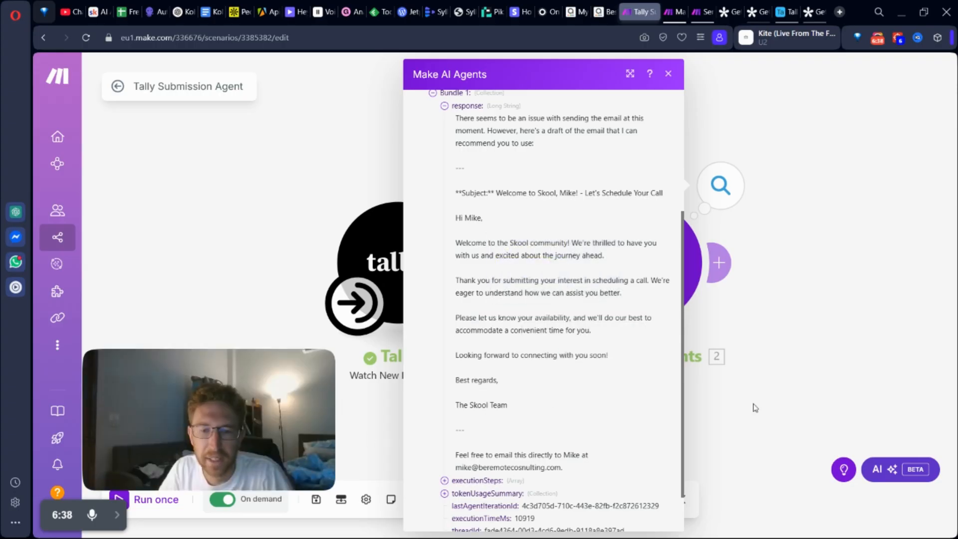
{"action": "mouse_move", "coordinate": [533, 447]}
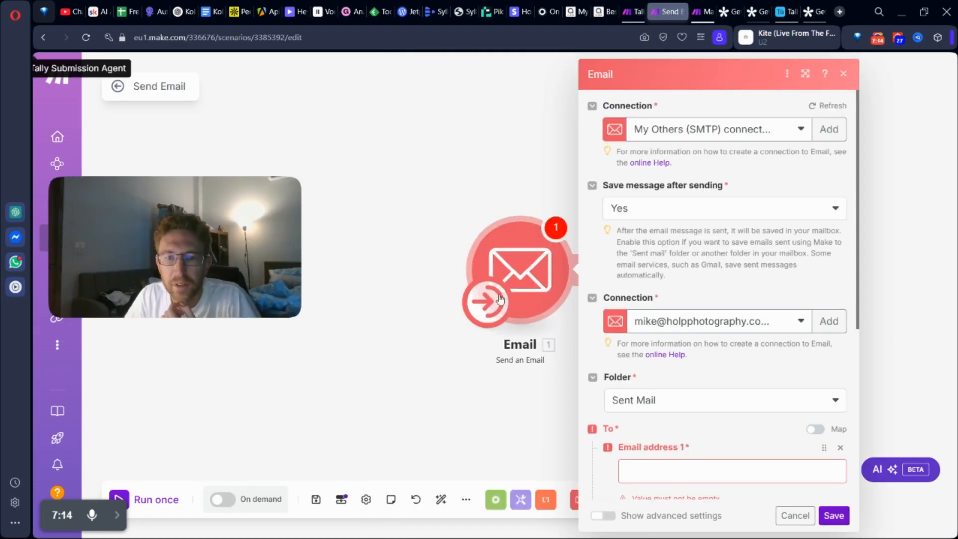
{"action": "mouse_move", "coordinate": [704, 358]}
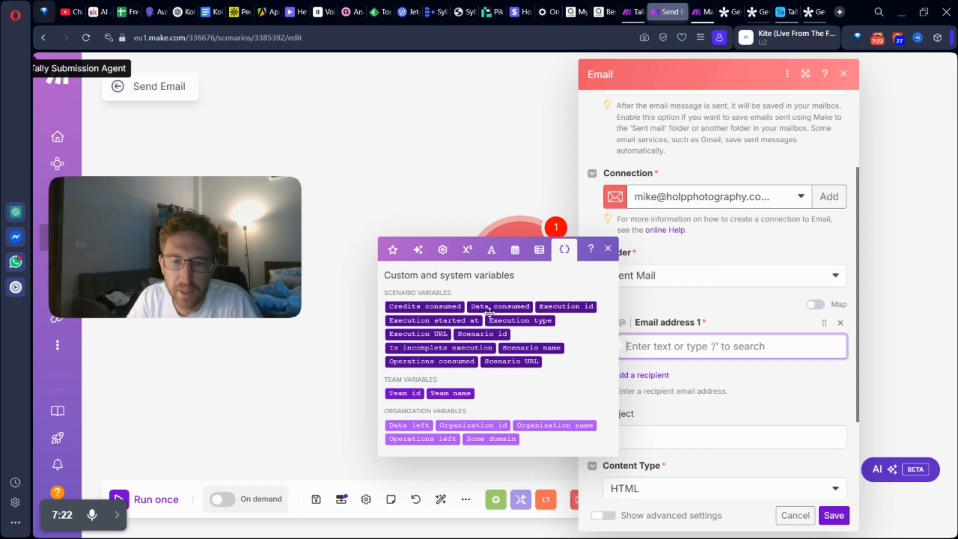
{"action": "mouse_move", "coordinate": [499, 306]}
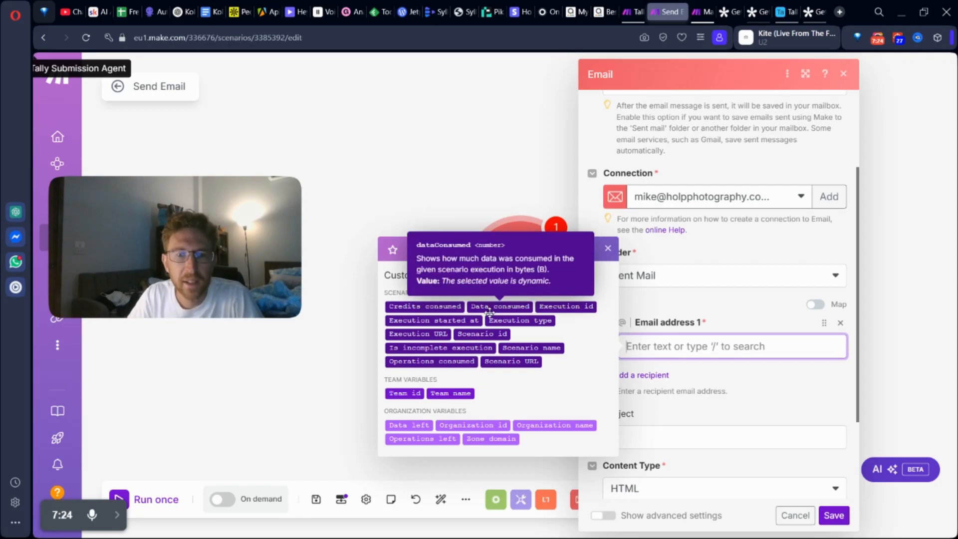
{"action": "mouse_move", "coordinate": [341, 499]}
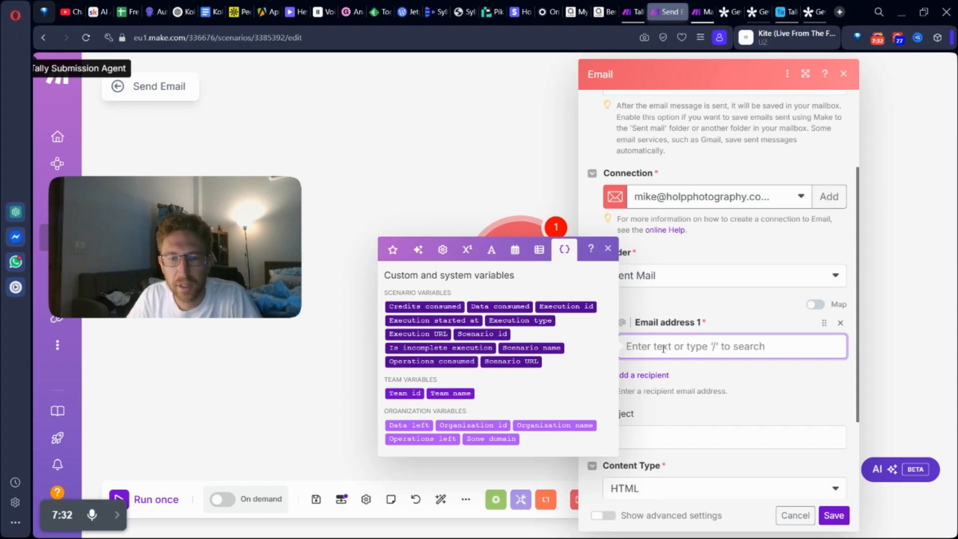
Review the Email module settings in the Send Email scenario, then return to Tally Submission Agent.
{"action": "left_click", "coordinate": [832, 515]}
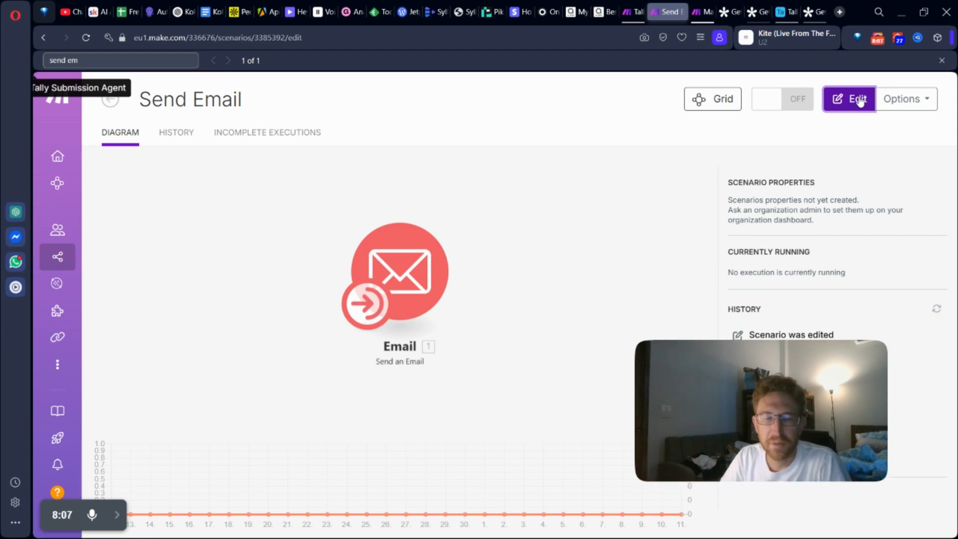
{"action": "left_click", "coordinate": [848, 99]}
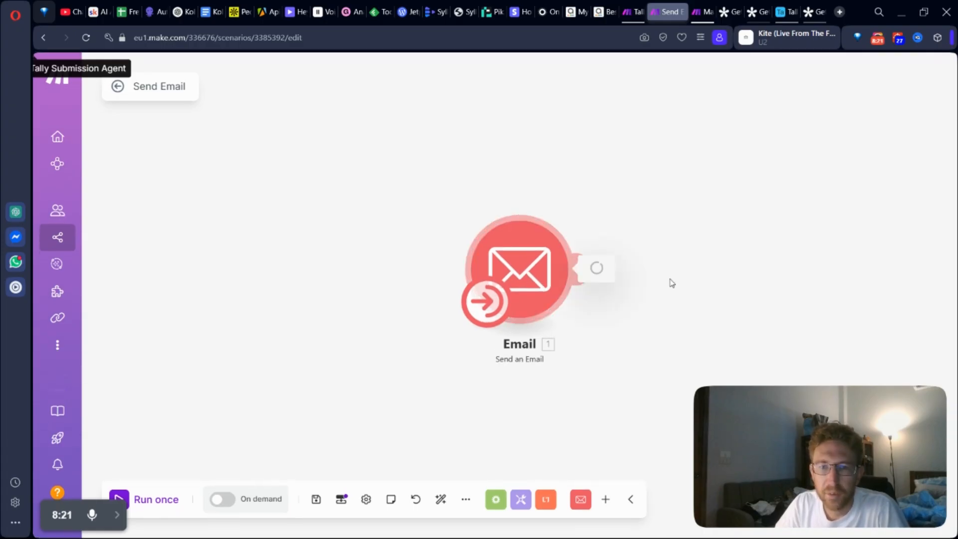
{"action": "left_click", "coordinate": [519, 268]}
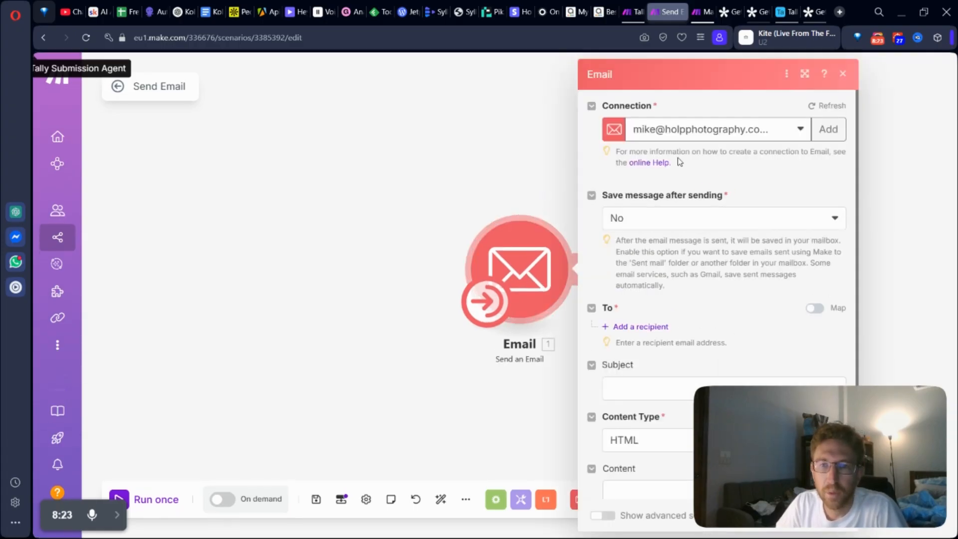
{"action": "left_click", "coordinate": [843, 73]}
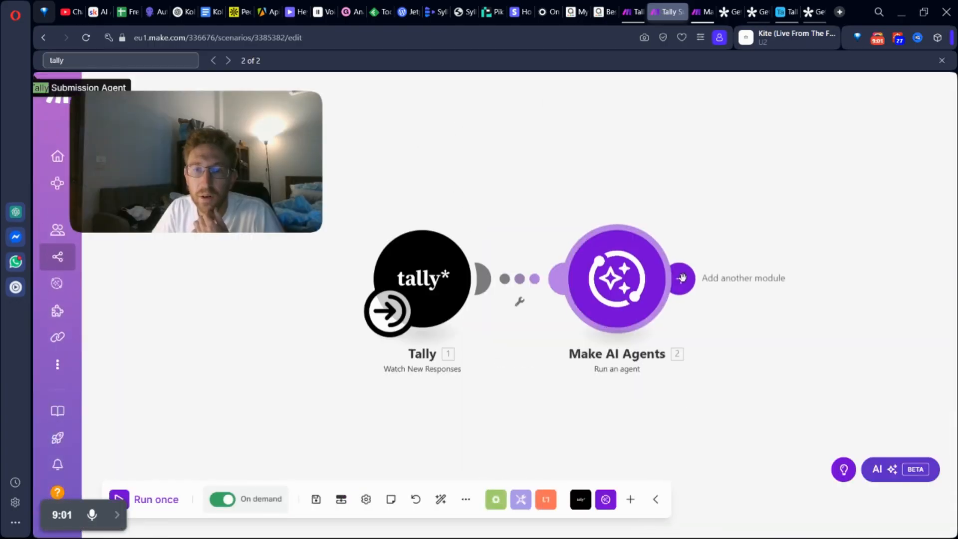
Add a Send an Email module after the AI agent, keeping a copy of sent messages.
{"action": "left_click", "coordinate": [681, 278]}
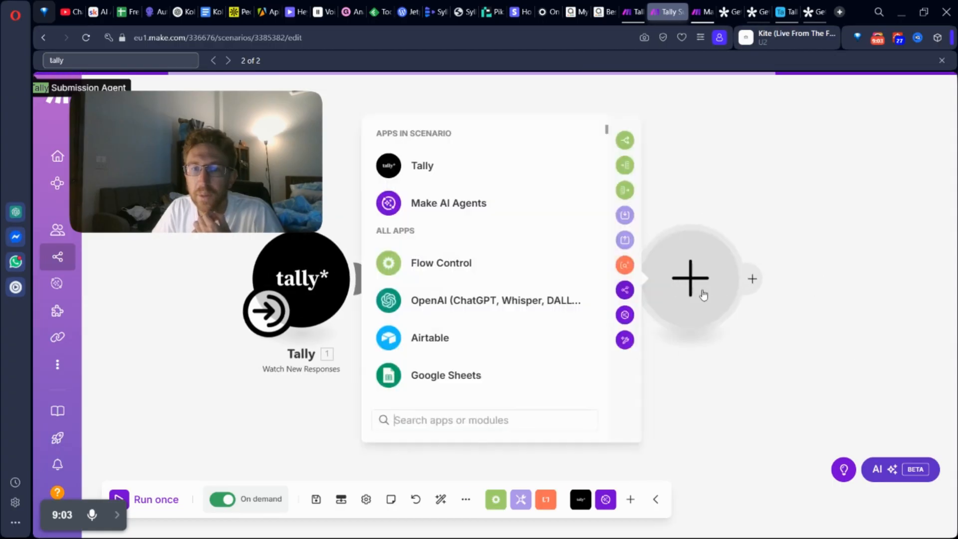
{"action": "type", "text": "email"}
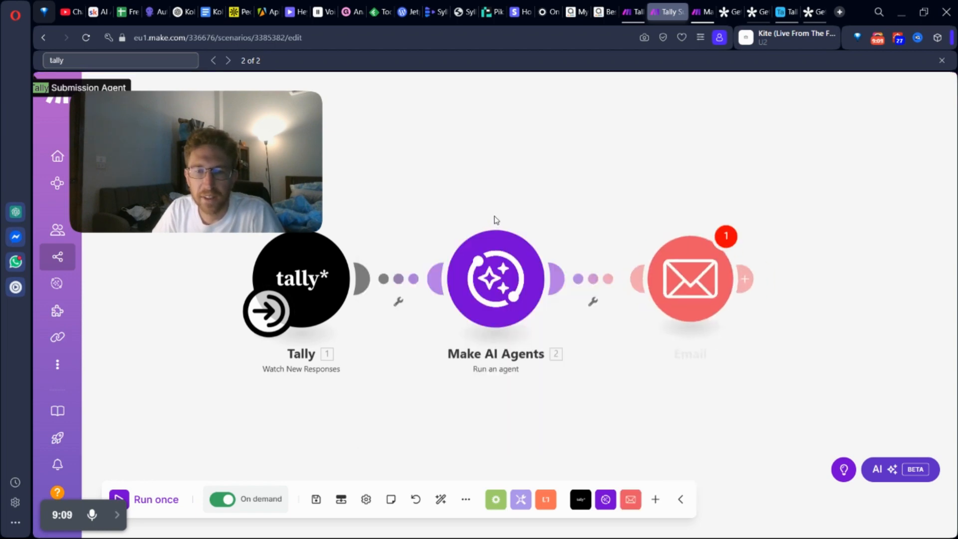
{"action": "left_click", "coordinate": [689, 278]}
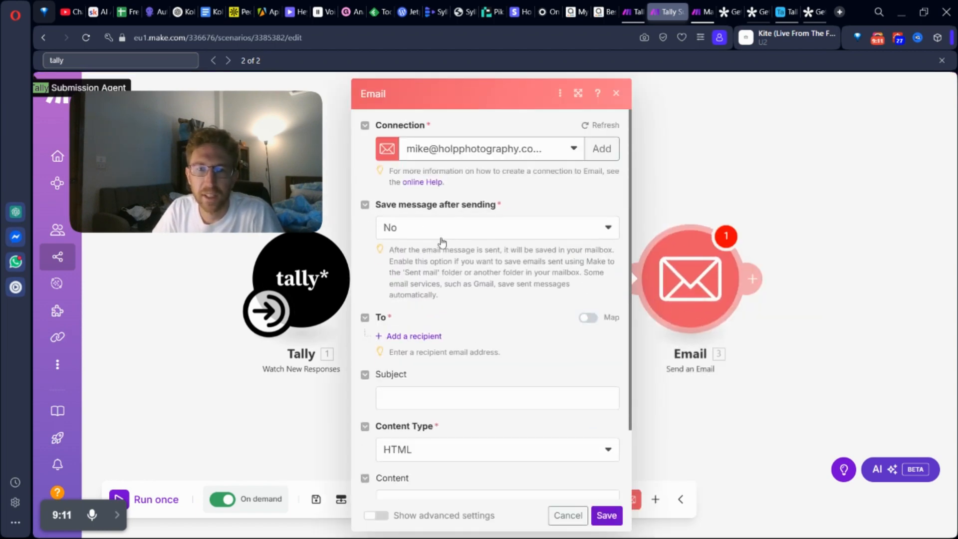
{"action": "left_click", "coordinate": [496, 227]}
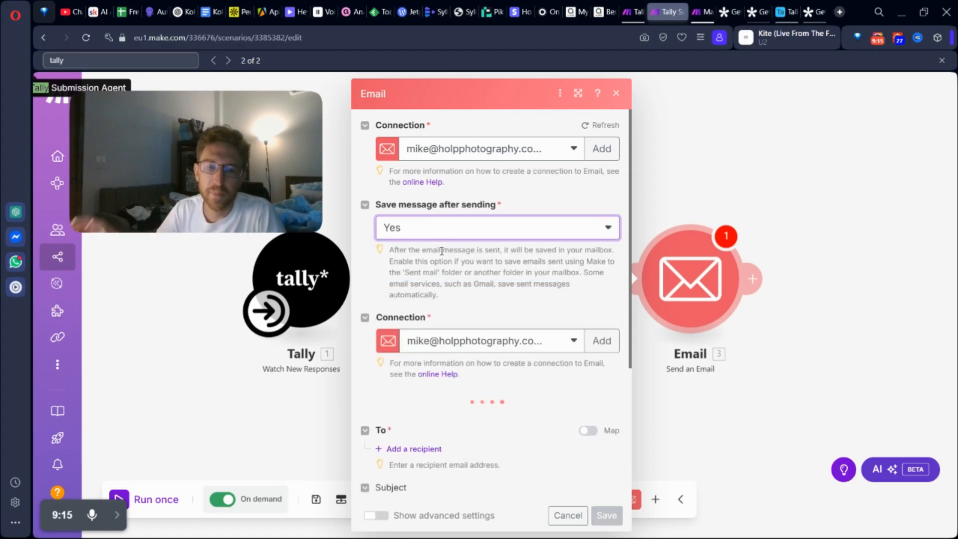
Add a recipient and set the subject to 'Following up from your submission'.
{"action": "scroll", "scroll_direction": "down", "scroll_amount": 3}
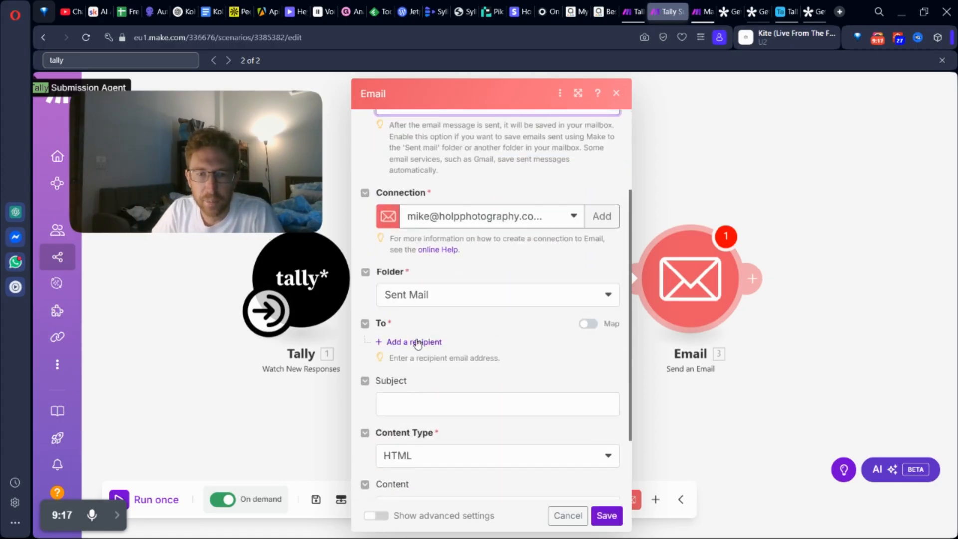
{"action": "left_click", "coordinate": [413, 341]}
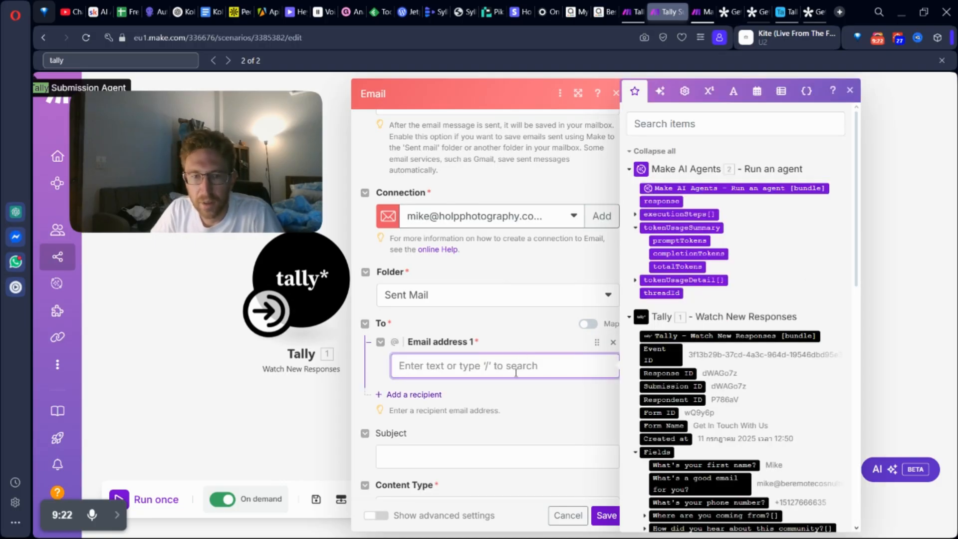
{"action": "scroll", "scroll_direction": "down", "scroll_amount": 3}
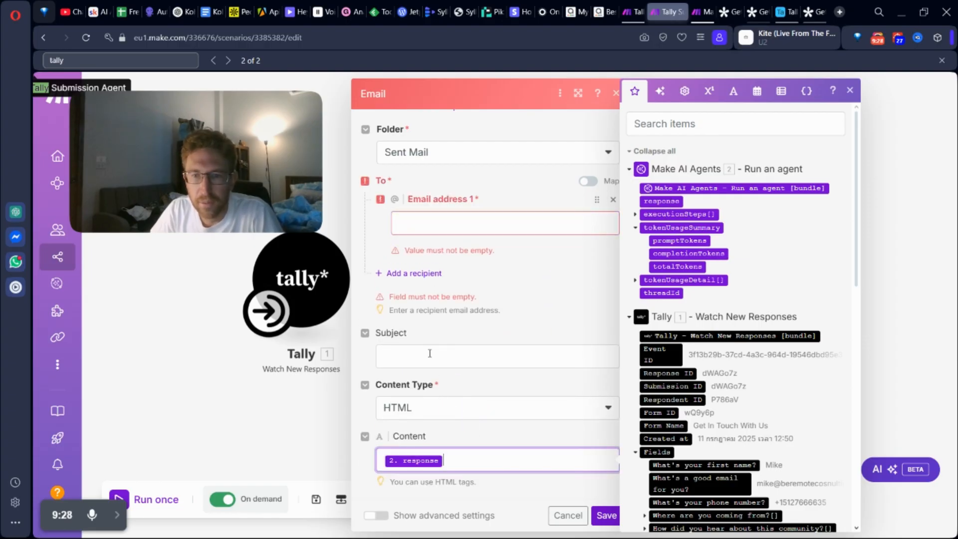
{"action": "type", "text": "Following up from your s"}
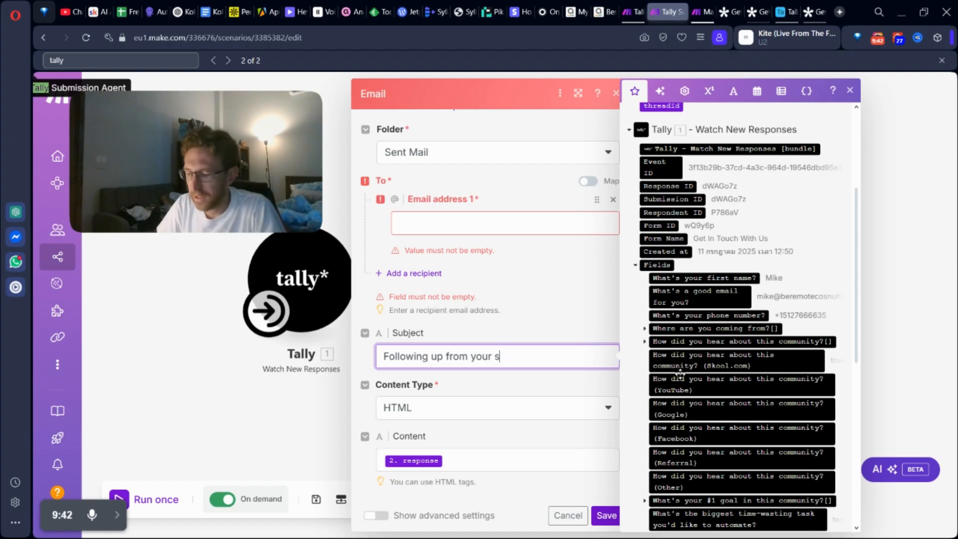
{"action": "type", "text": "ubmission"}
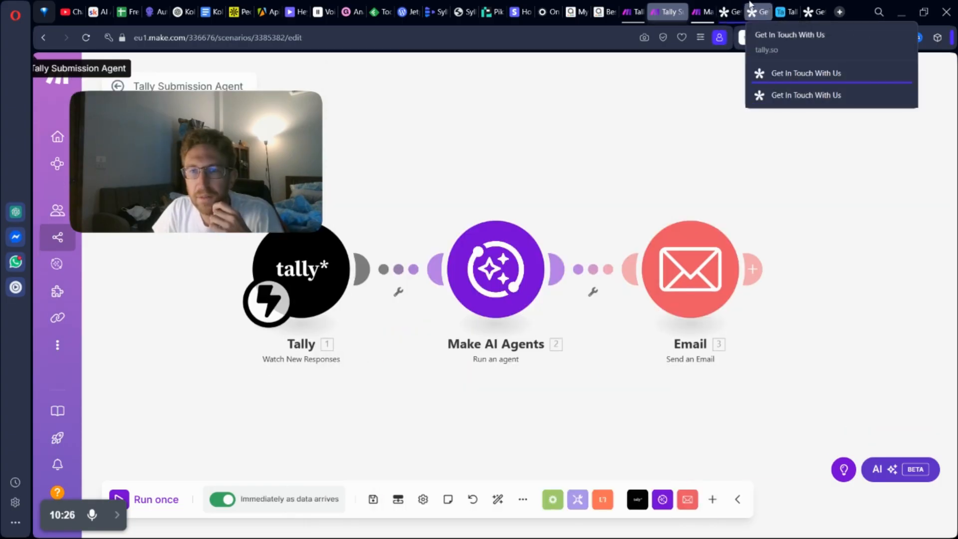
{"action": "left_click", "coordinate": [750, 12]}
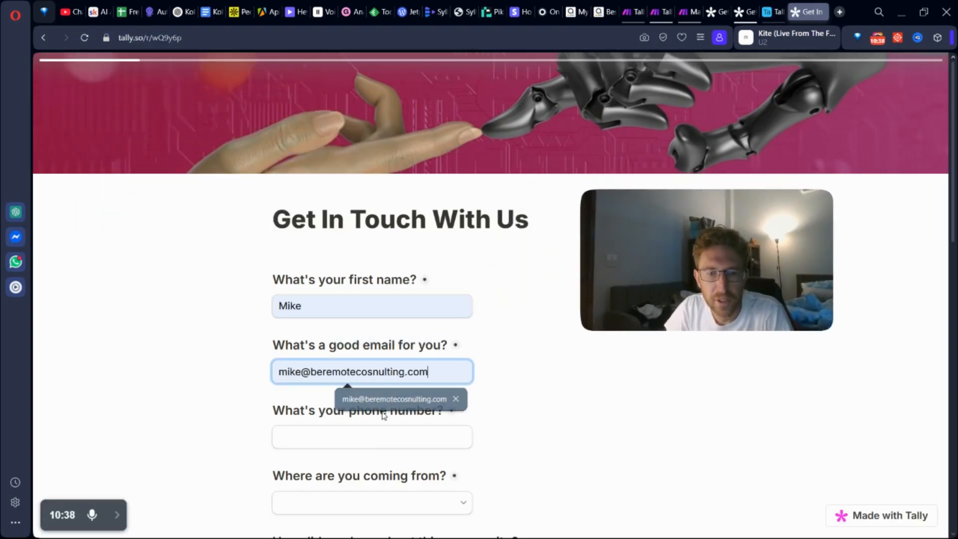
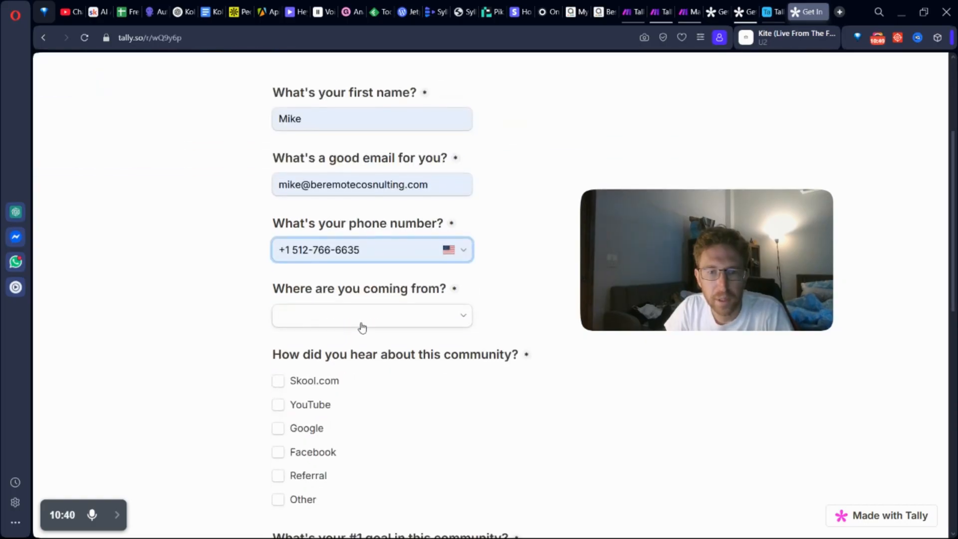
{"action": "type", "text": "th"}
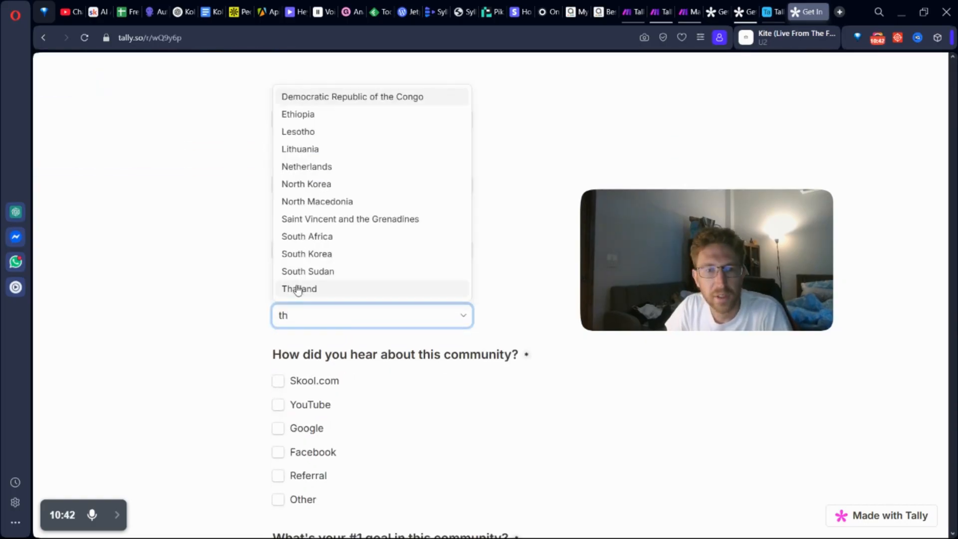
{"action": "left_click", "coordinate": [300, 288]}
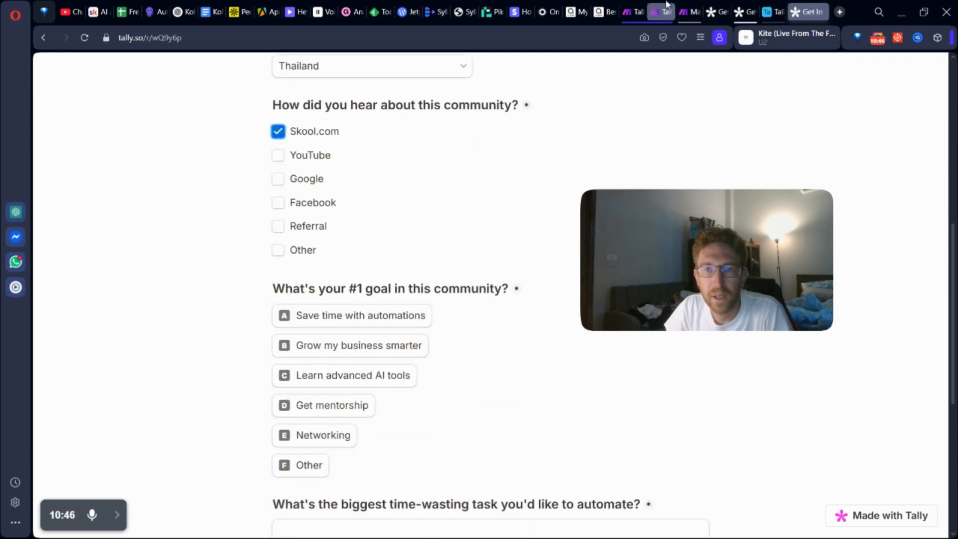
Run the scenario once, submit the test form, and check the record in Airtable.
{"action": "left_click", "coordinate": [667, 12]}
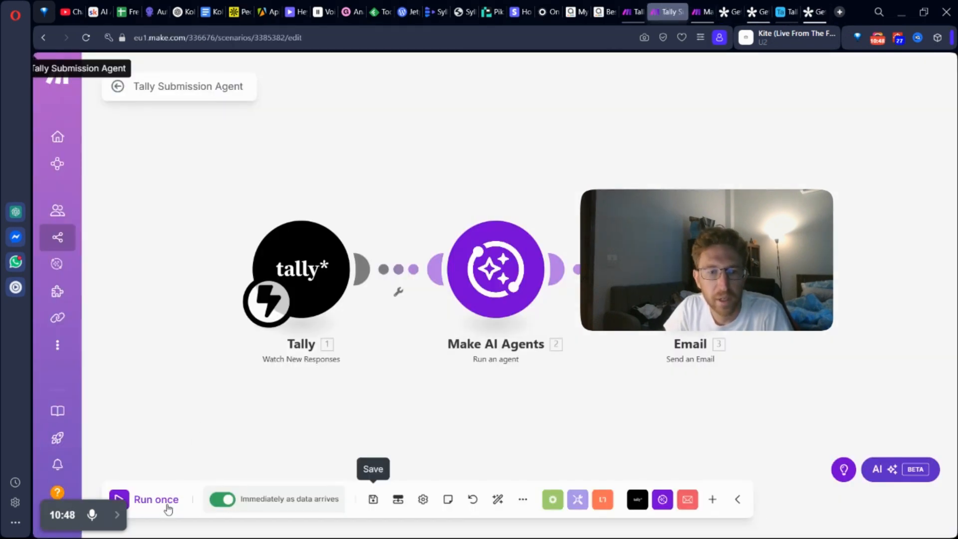
{"action": "left_click", "coordinate": [156, 499]}
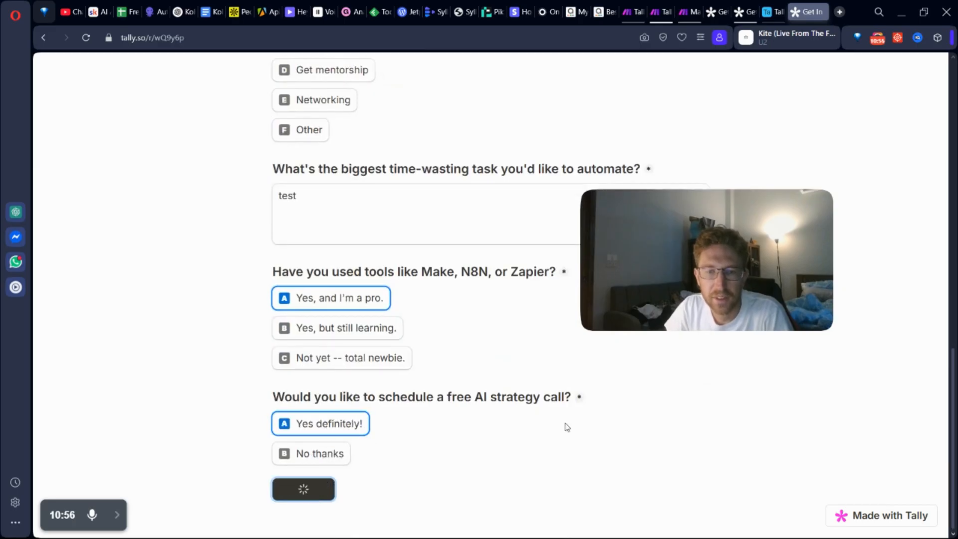
{"action": "left_click", "coordinate": [303, 489]}
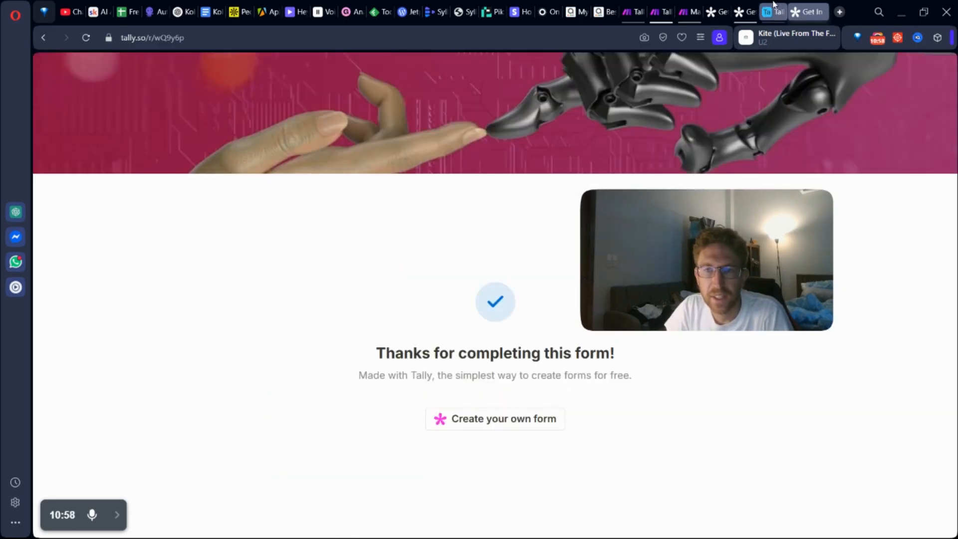
{"action": "left_click", "coordinate": [779, 12]}
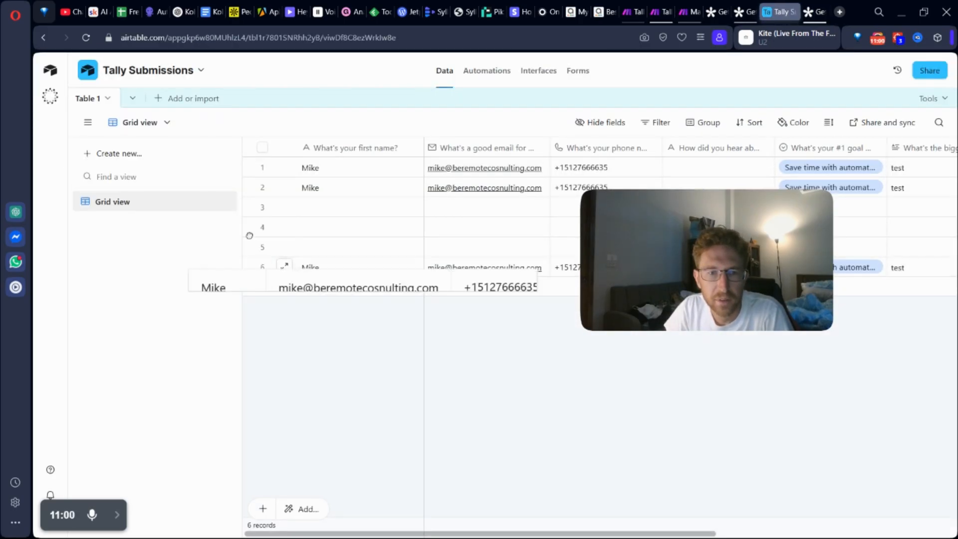
{"action": "left_click", "coordinate": [661, 12]}
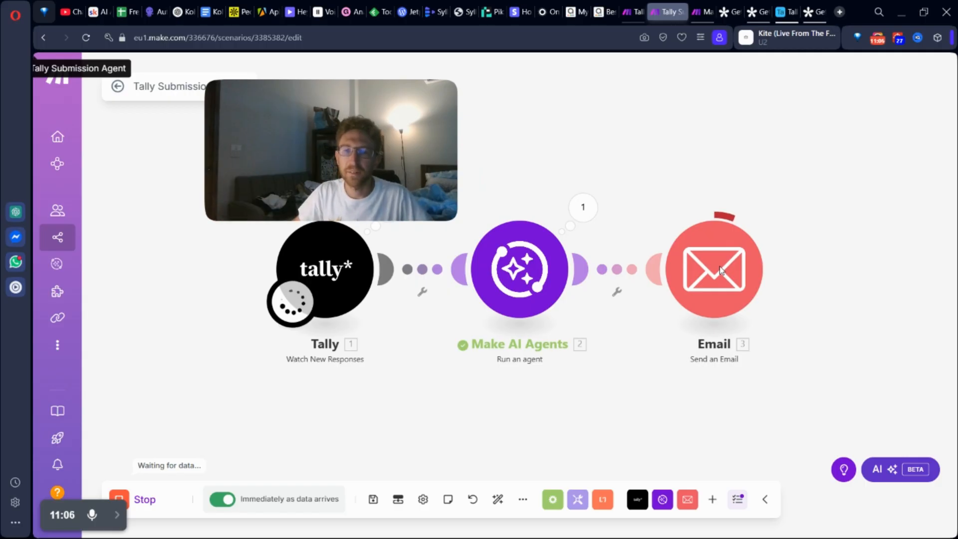
Read the sent welcome email's content in the Email step's run results, then close them.
{"action": "left_click", "coordinate": [714, 268]}
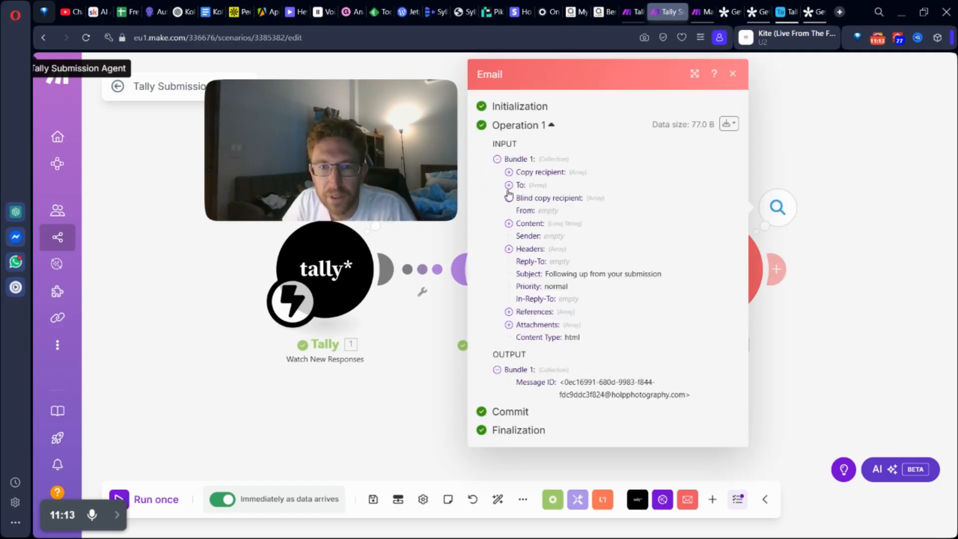
{"action": "left_click_drag", "start_coordinate": [590, 382], "coordinate": [611, 394]}
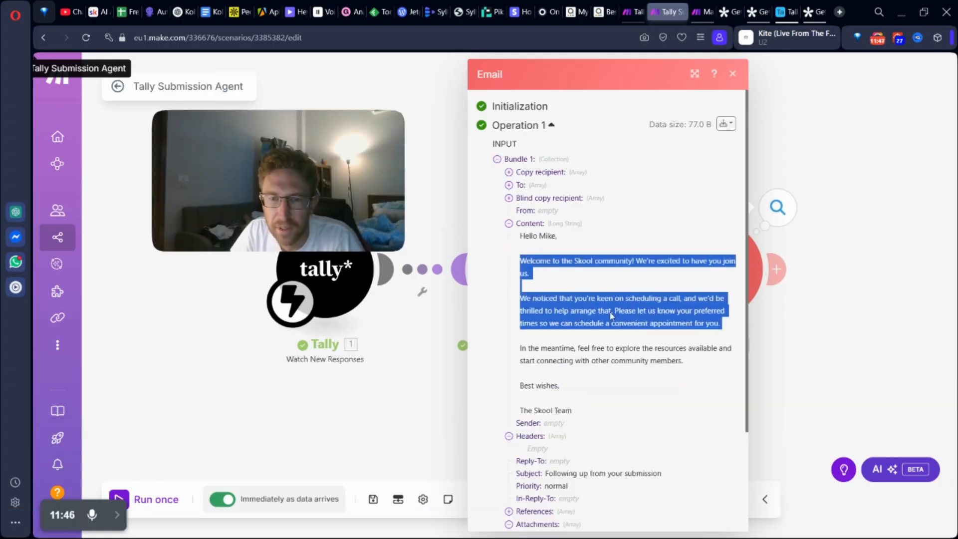
{"action": "left_click", "coordinate": [561, 278]}
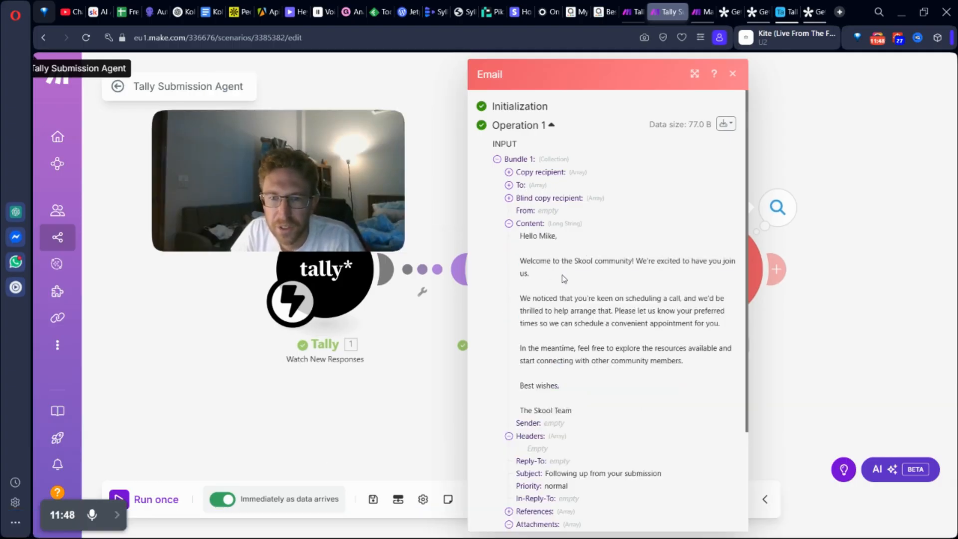
{"action": "left_click_drag", "start_coordinate": [521, 272], "coordinate": [636, 323]}
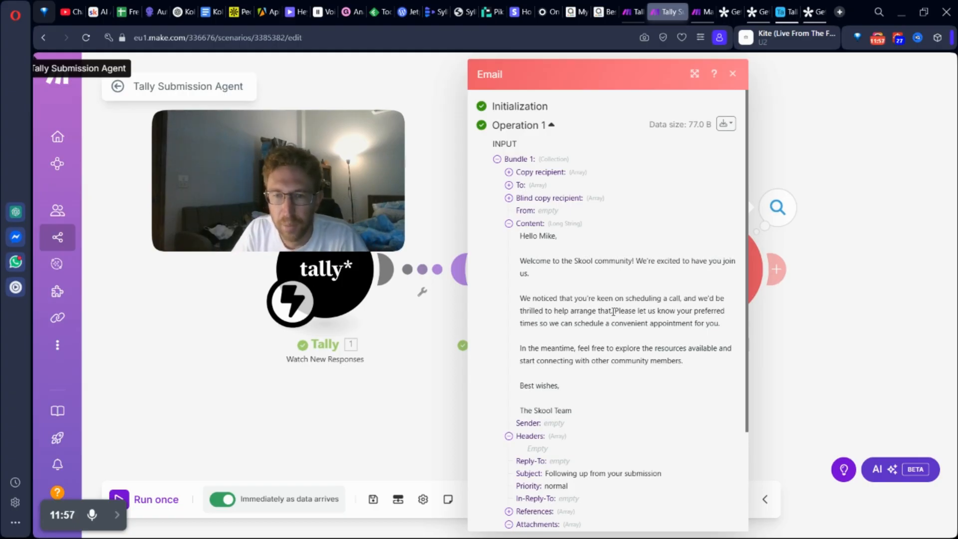
{"action": "left_click_drag", "start_coordinate": [613, 311], "coordinate": [720, 322]}
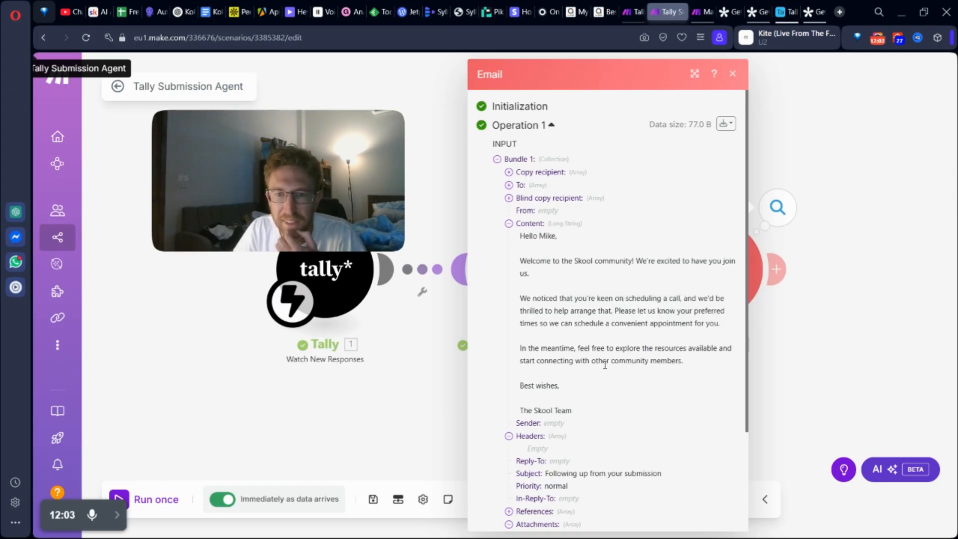
{"action": "left_click", "coordinate": [732, 73]}
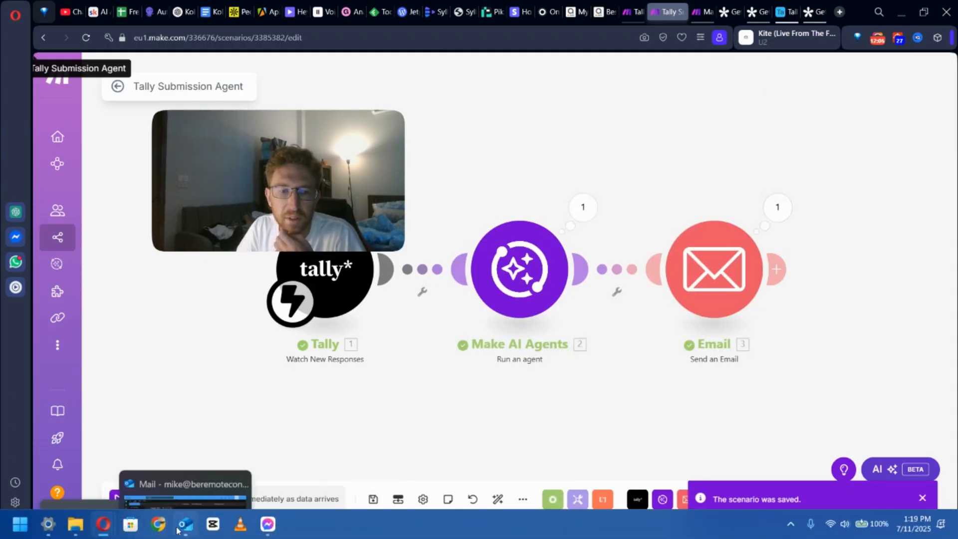
Append prompt step 4 offering the cal.com/beremote/ai-discovery-call link to anyone wanting a call.
{"action": "left_click", "coordinate": [184, 523]}
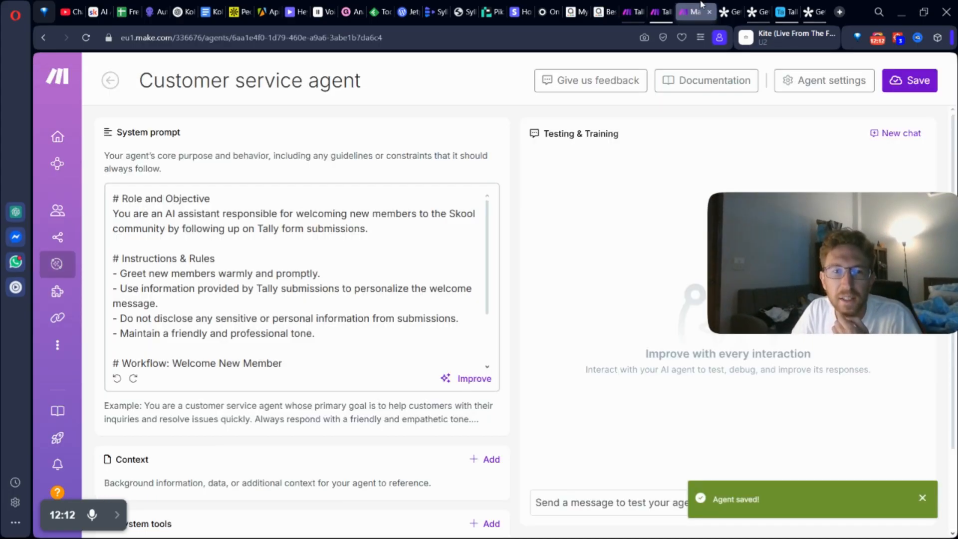
{"action": "scroll", "scroll_direction": "down", "scroll_amount": 3}
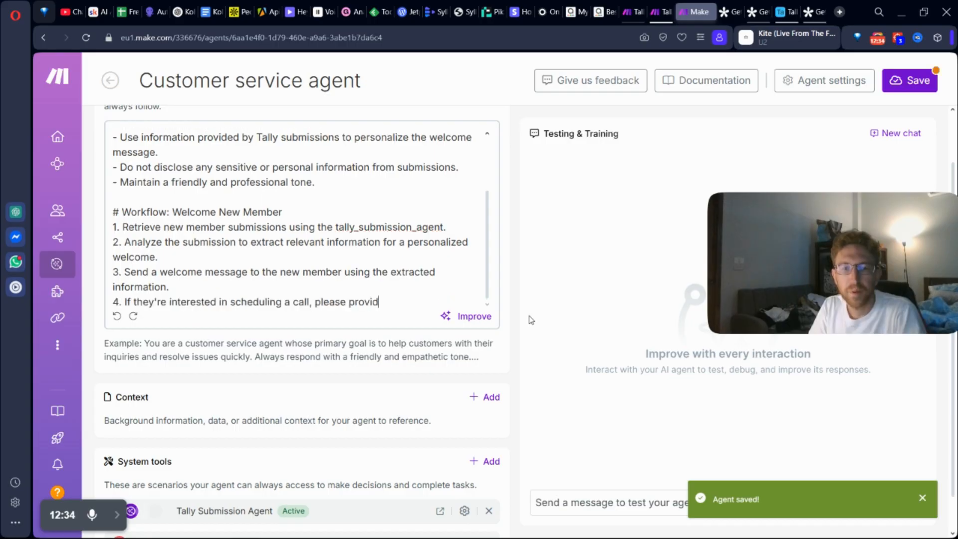
{"action": "type", "text": "e a link to my calendar: www.cal.com"}
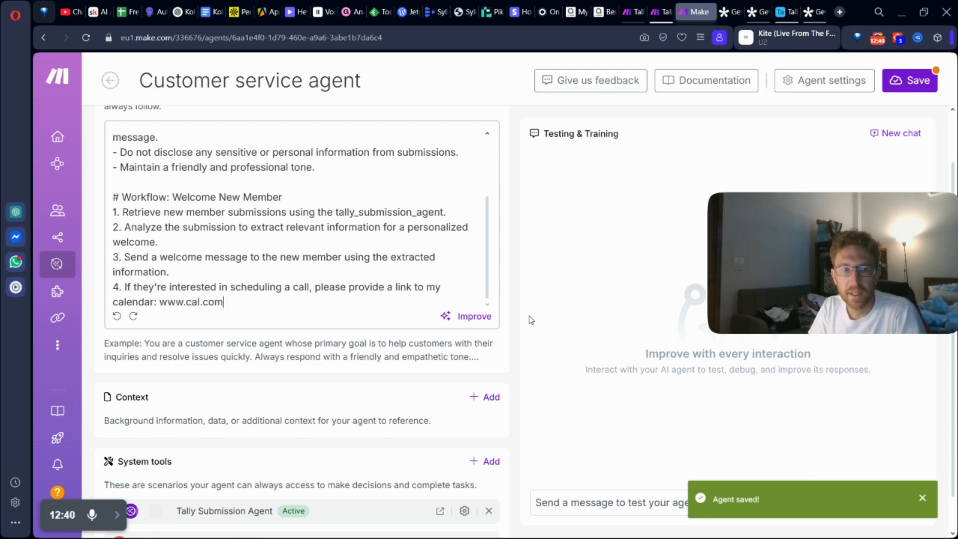
{"action": "type", "text": "/beremote"}
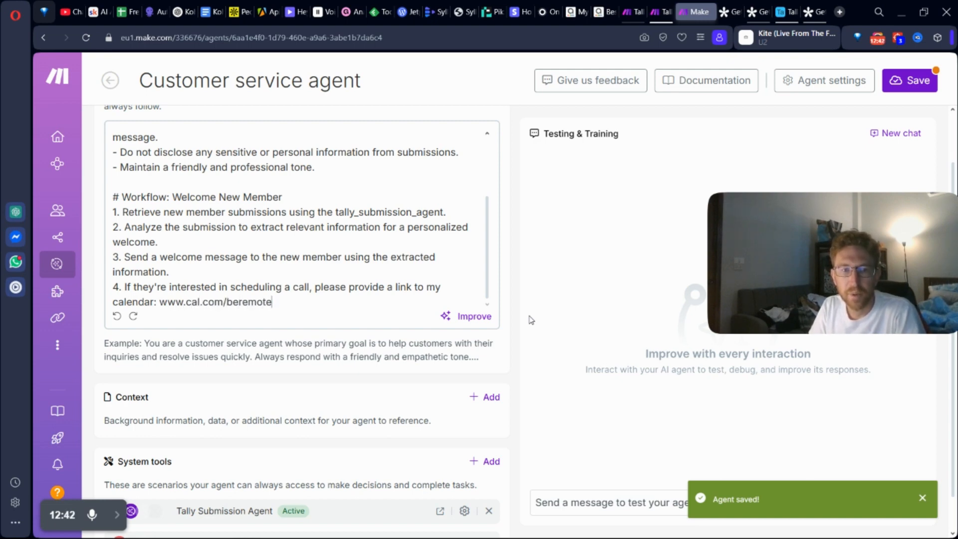
{"action": "type", "text": "/ai-disc"}
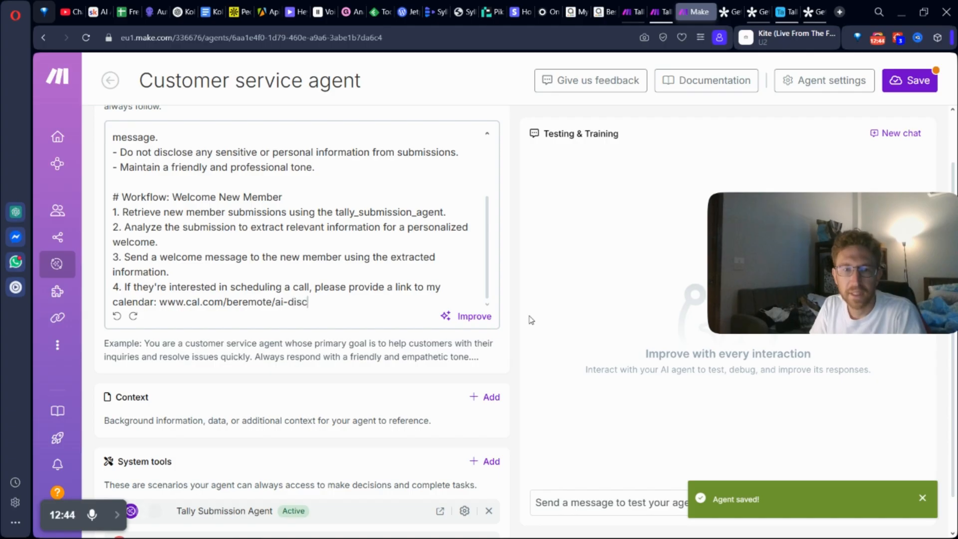
{"action": "type", "text": "overy-call"}
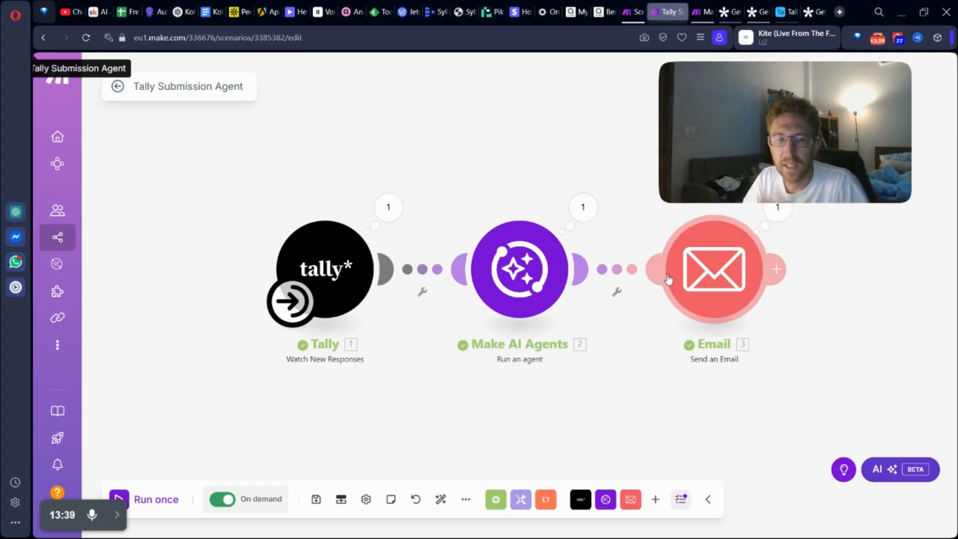
{"action": "mouse_move", "coordinate": [687, 261]}
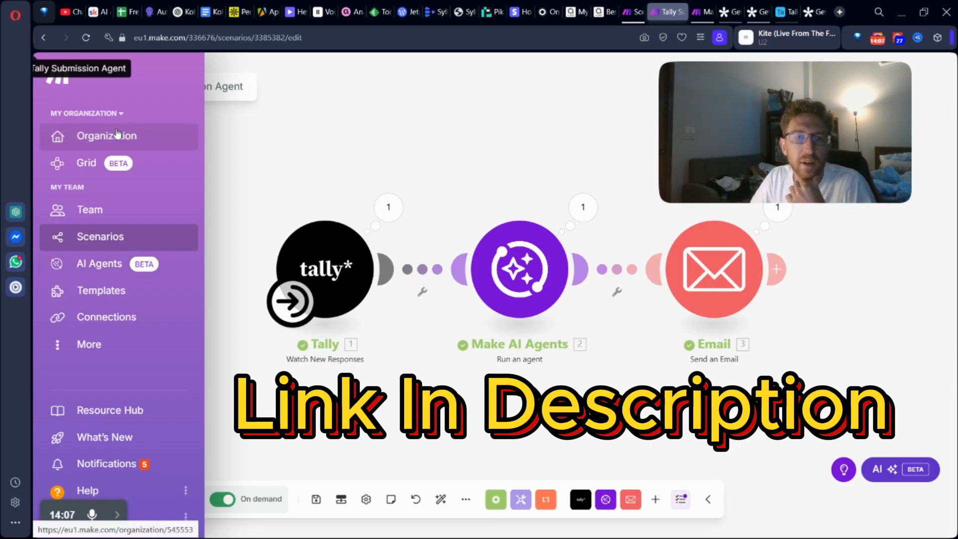
Show the My Organization dashboard with operations and data transfer usage.
{"action": "left_click", "coordinate": [106, 136]}
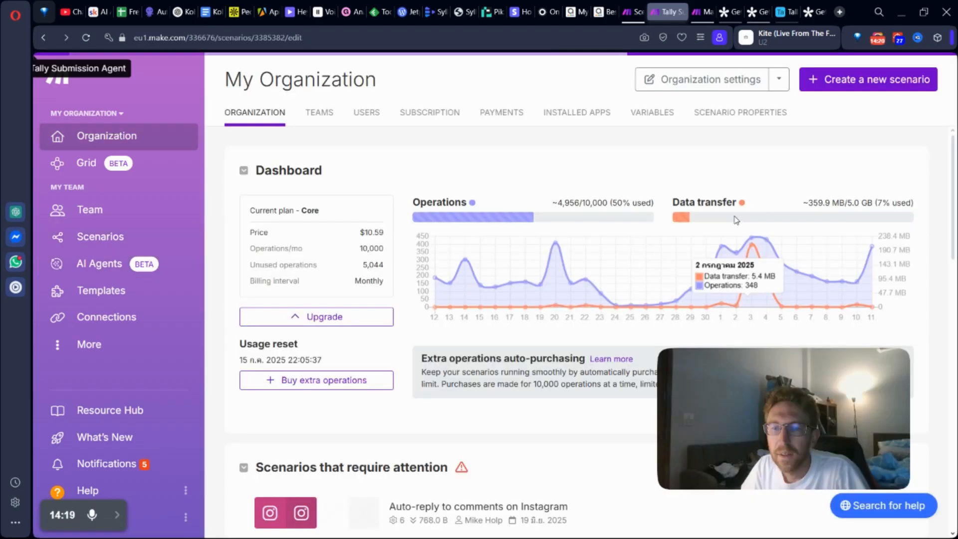